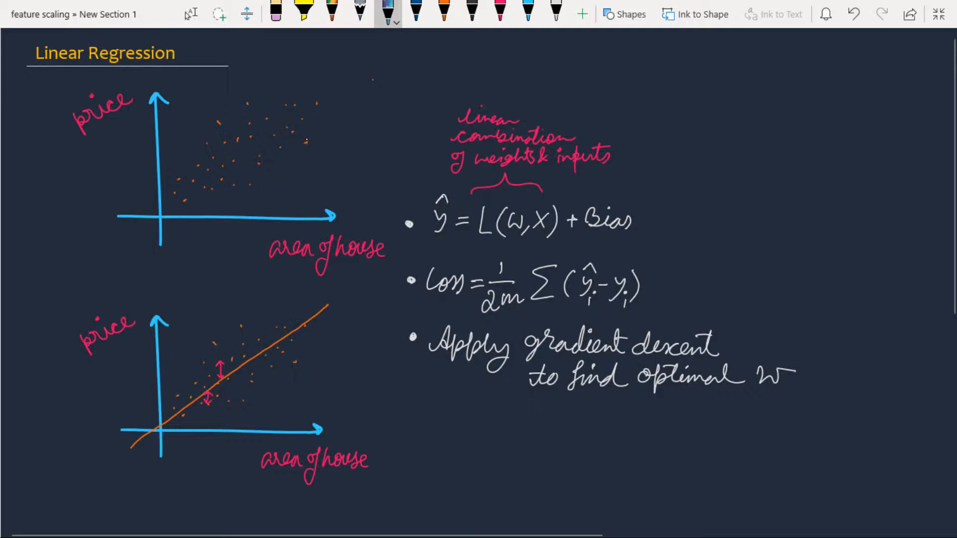
pyautogui.moveTo(173, 205)
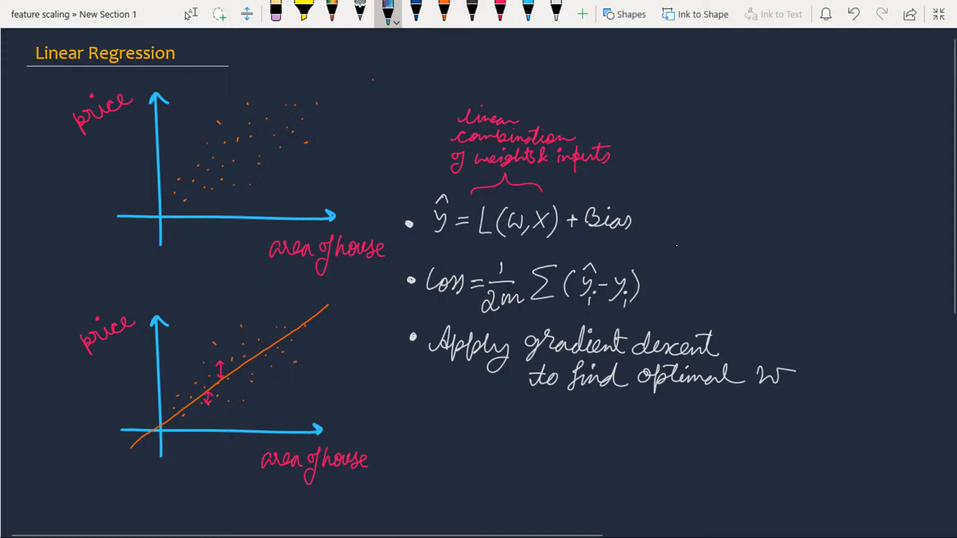
pyautogui.moveTo(646, 270)
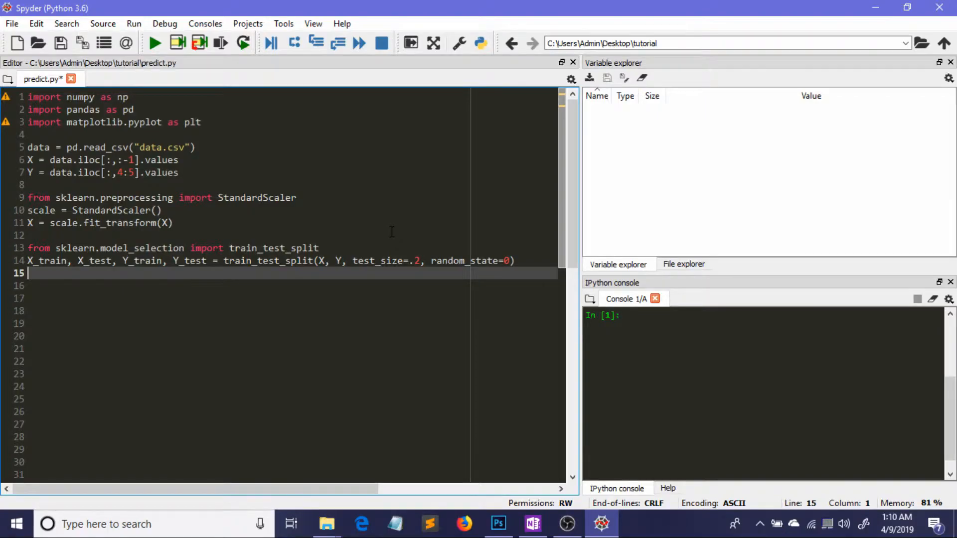
pyautogui.moveTo(226, 120)
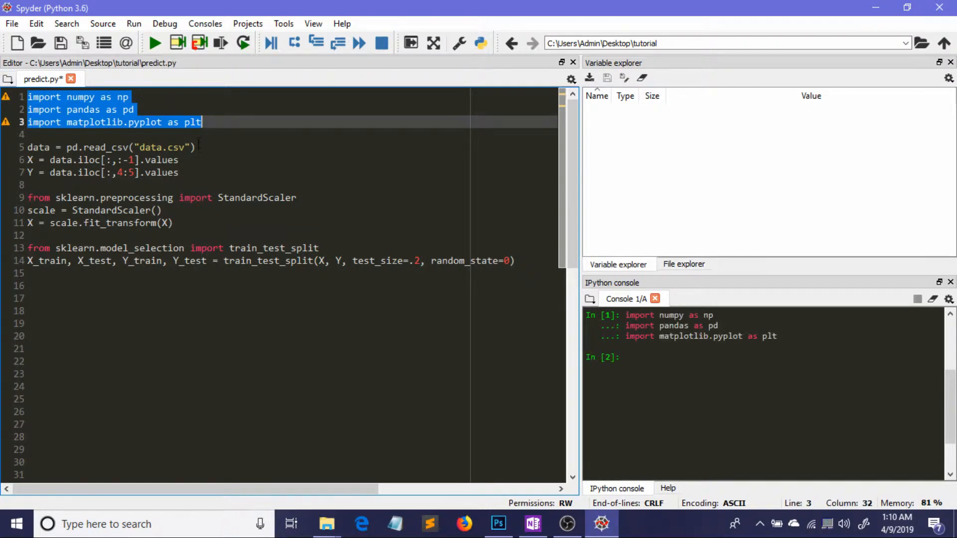
# Step: Run the imports and load data.csv into a 9568×5 DataFrame, then dismiss its viewer
pyautogui.click(196, 147)
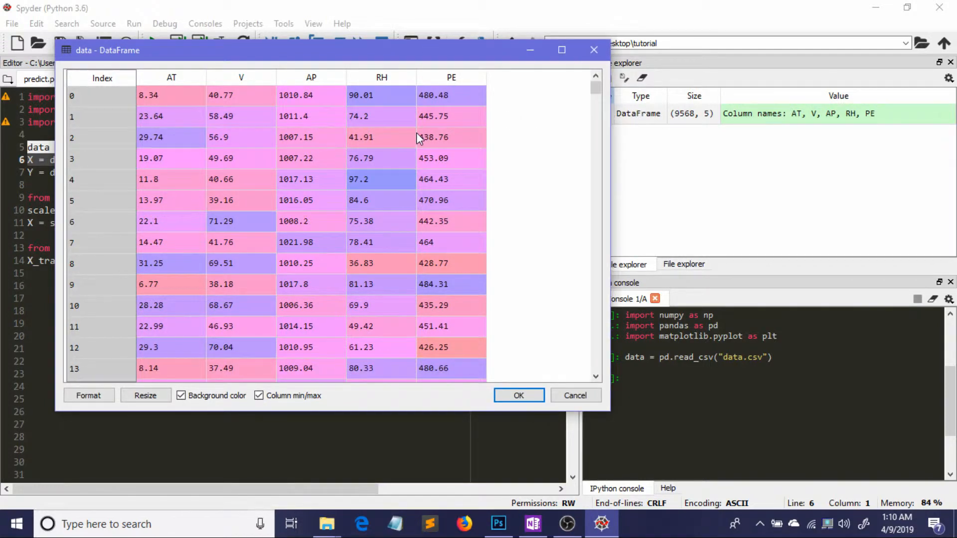
pyautogui.moveTo(450, 146)
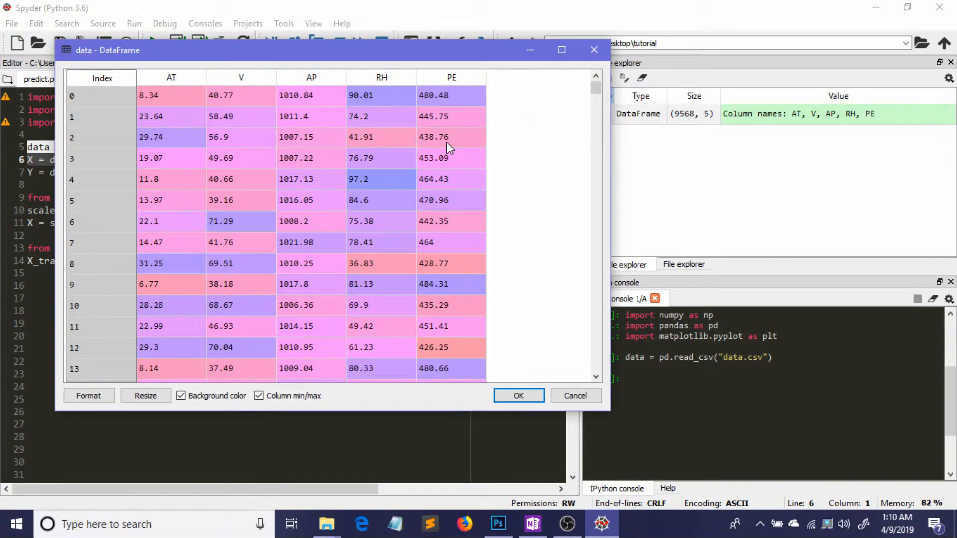
pyautogui.moveTo(333, 130)
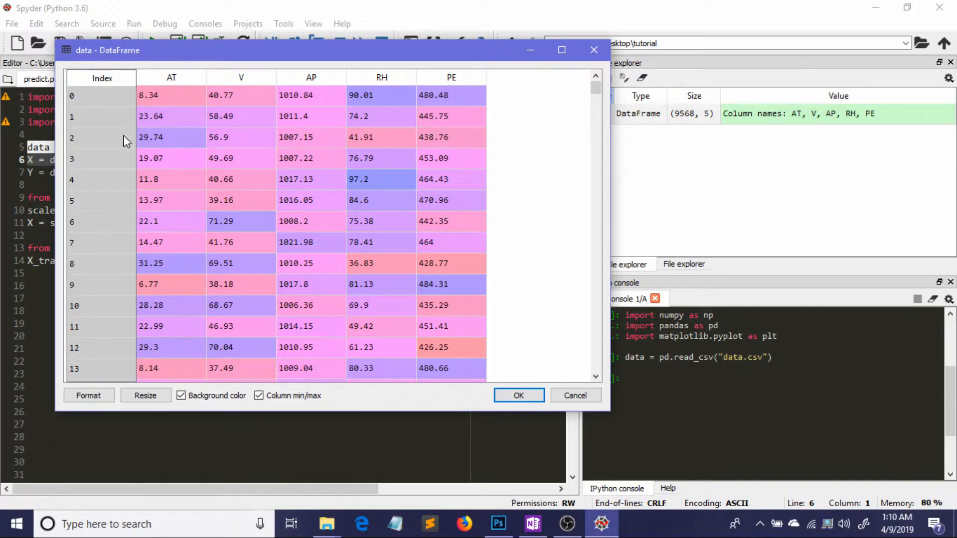
pyautogui.moveTo(622, 67)
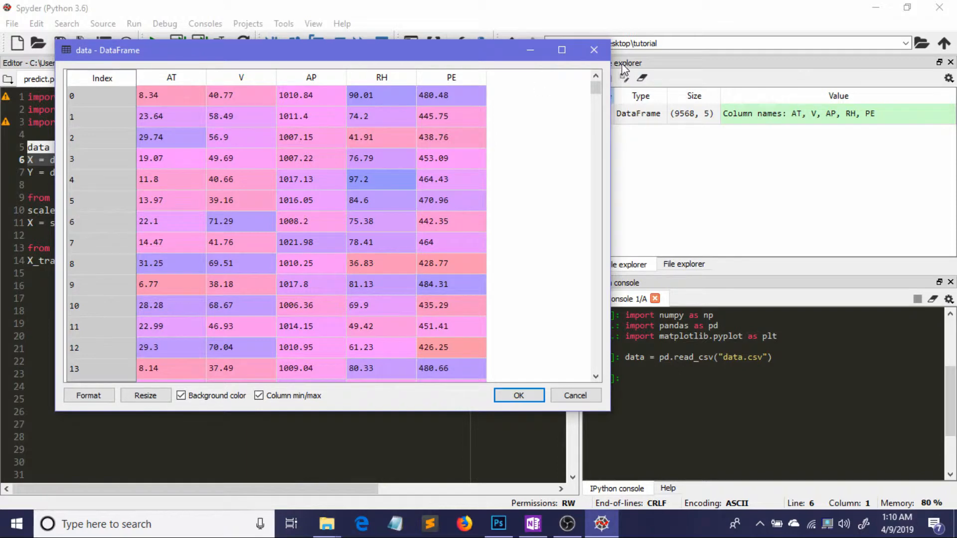
pyautogui.click(518, 396)
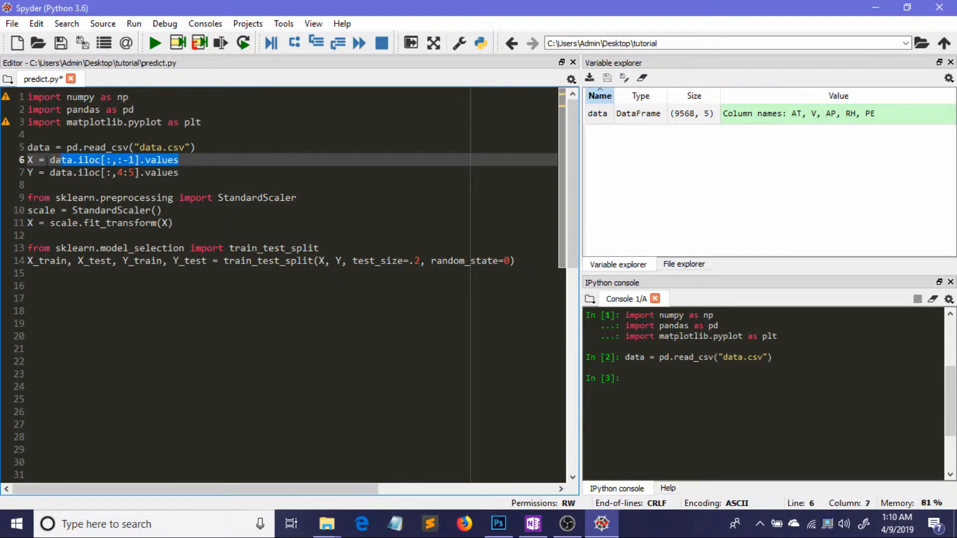
# Step: Run the X and Y assignments, creating a 9568×4 feature array and 9568×1 target array
pyautogui.press('f9')
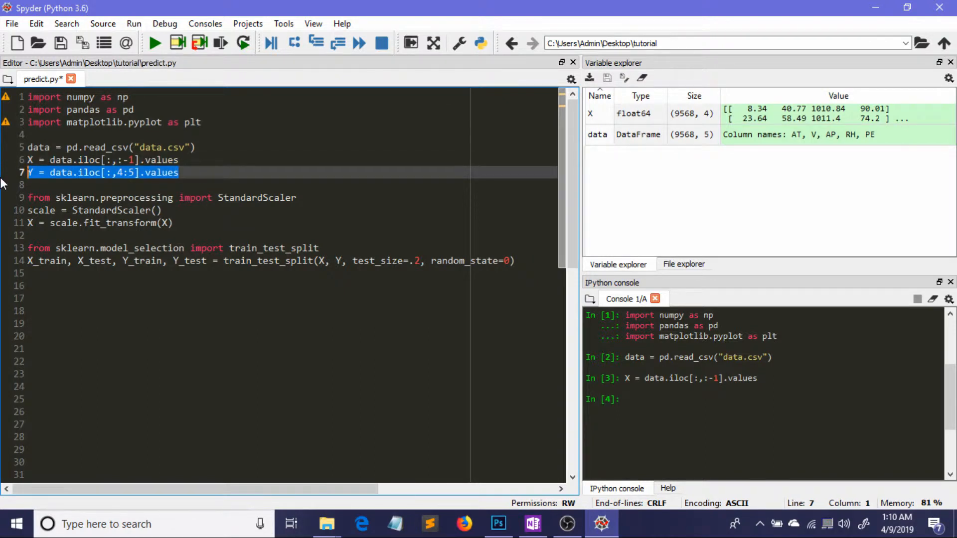
pyautogui.press('F9')
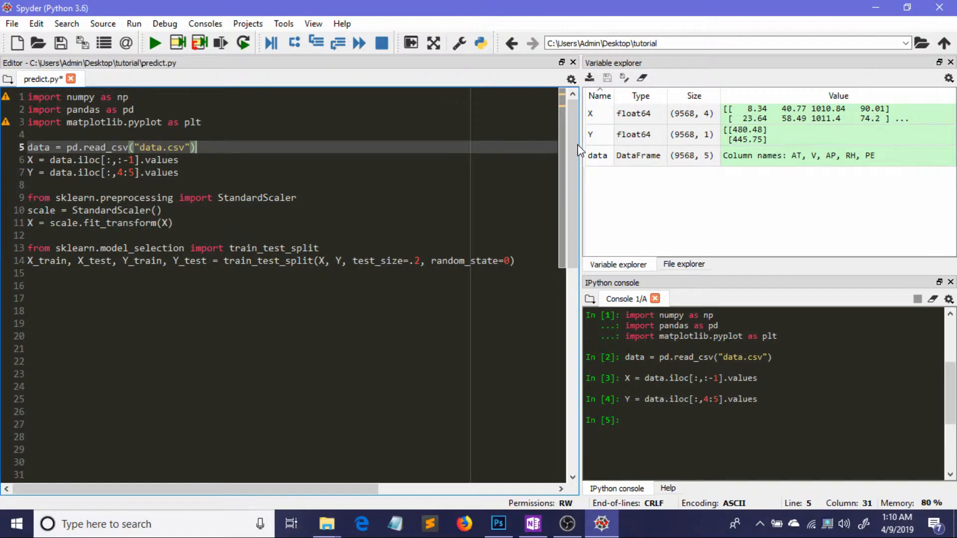
pyautogui.doubleClick(598, 113)
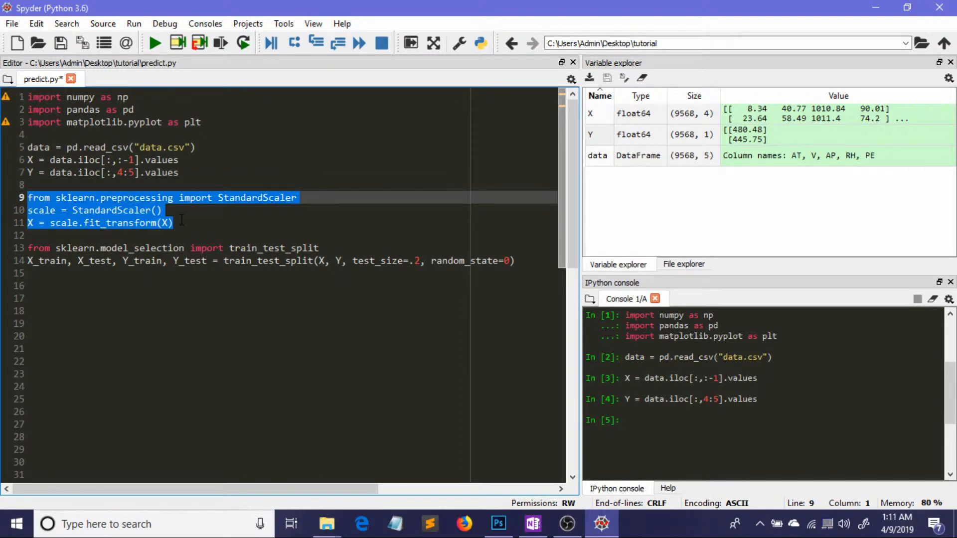
# Step: Run the StandardScaler lines so X holds standardized feature values
pyautogui.press('f9')
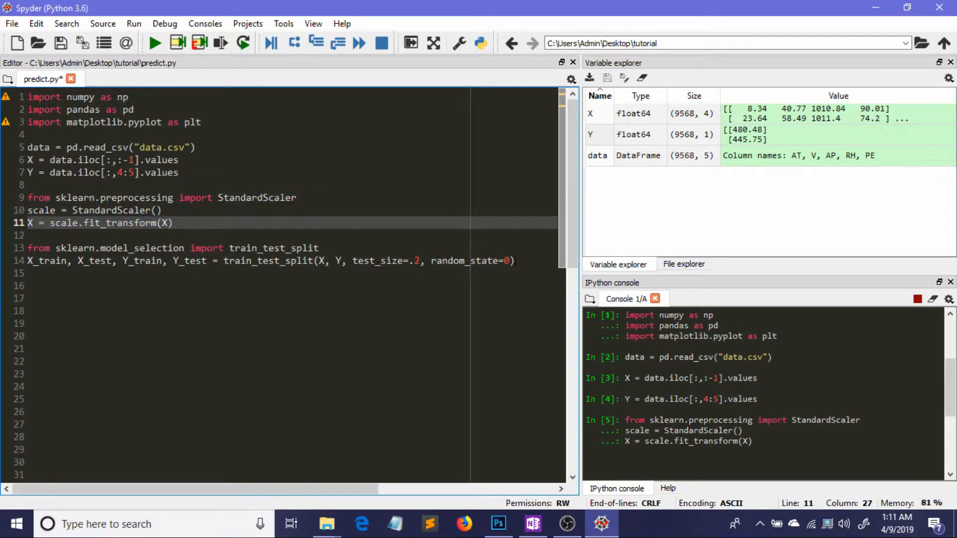
pyautogui.click(514, 260)
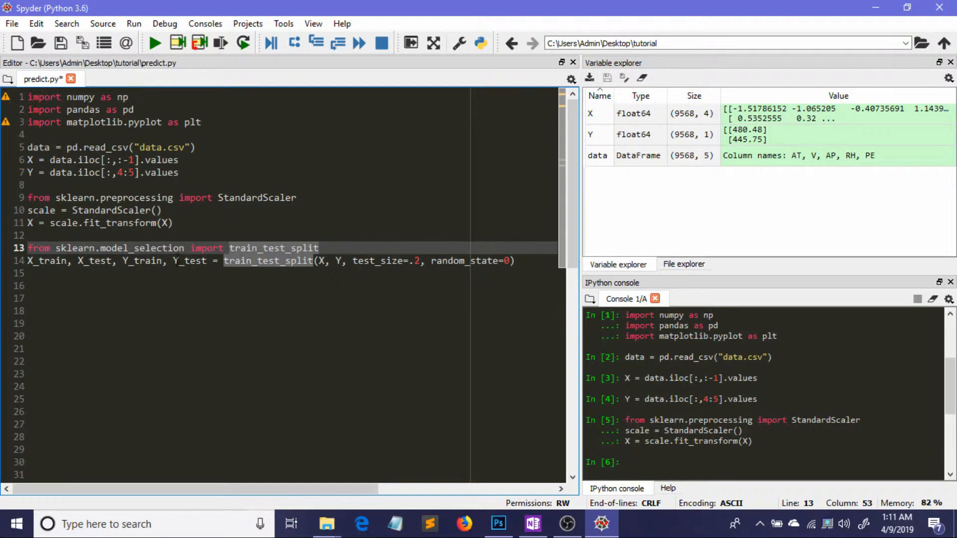
# Step: Highlight the train_test_split call with test_size 0.2 and random_state 0 while explaining it
pyautogui.doubleClick(143, 248)
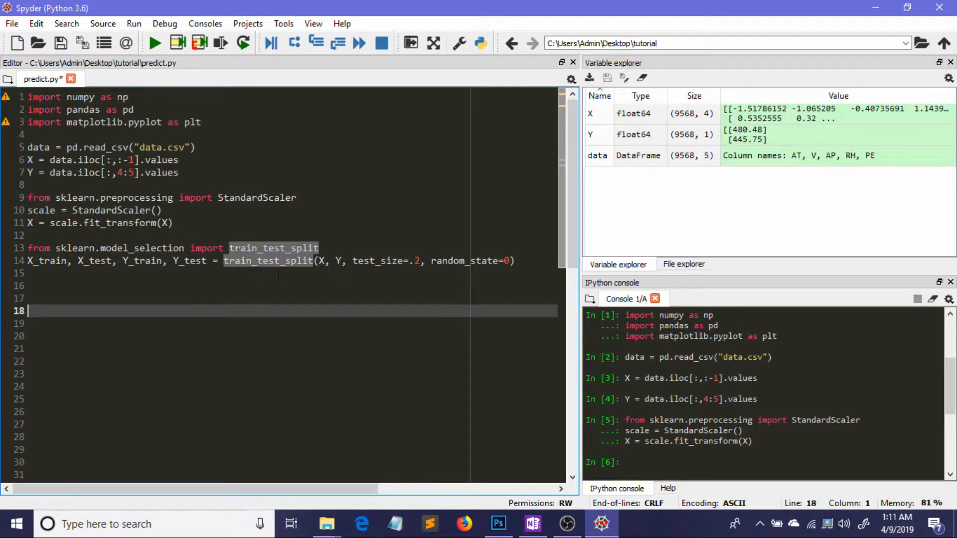
pyautogui.click(320, 248)
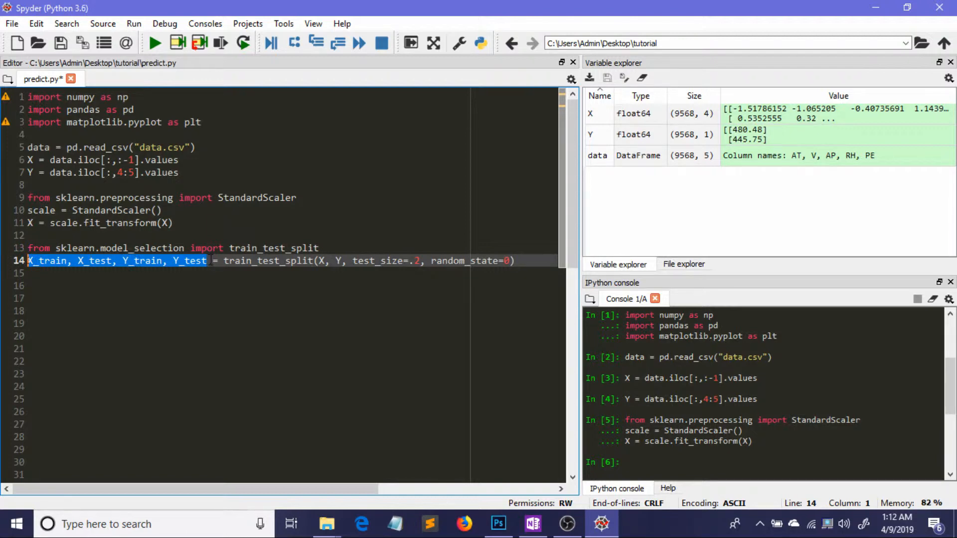
pyautogui.click(282, 260)
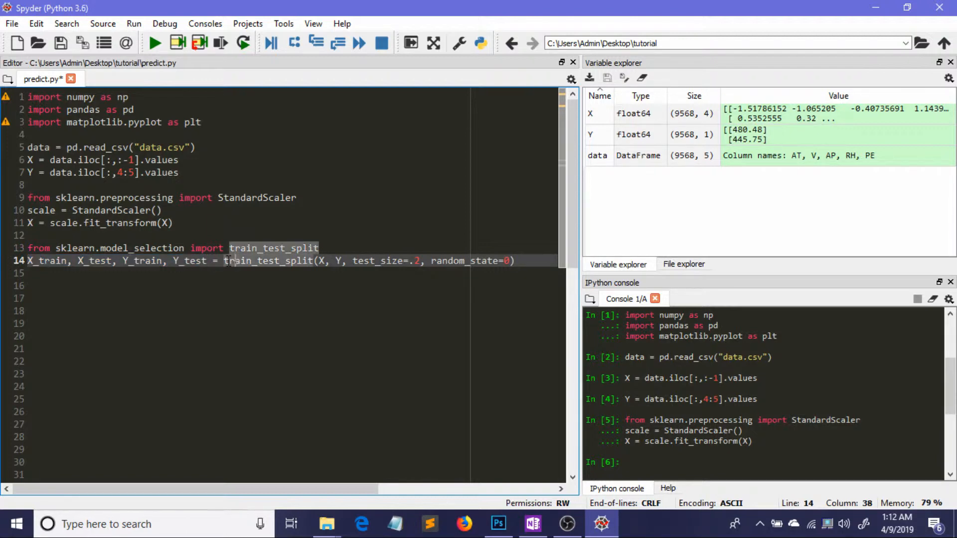
pyautogui.doubleClick(267, 260)
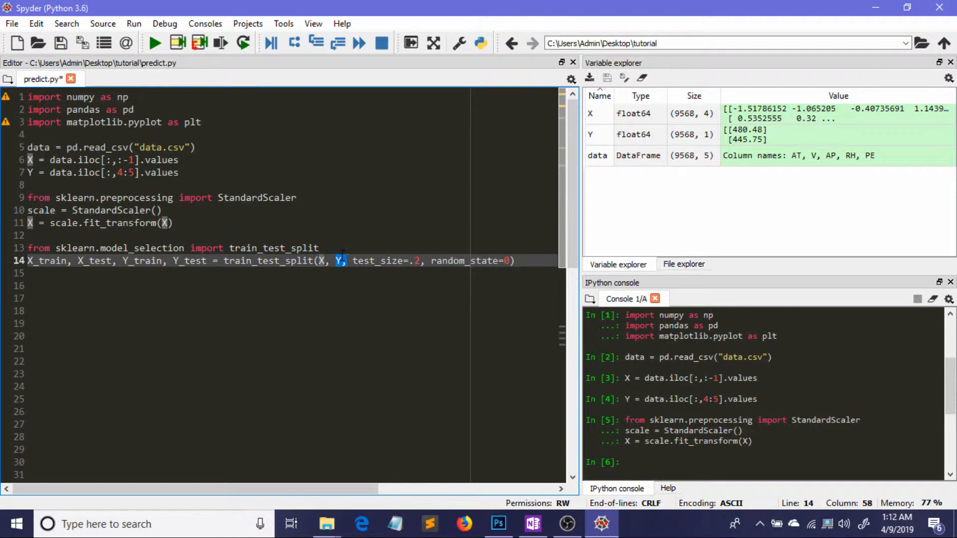
pyautogui.click(346, 260)
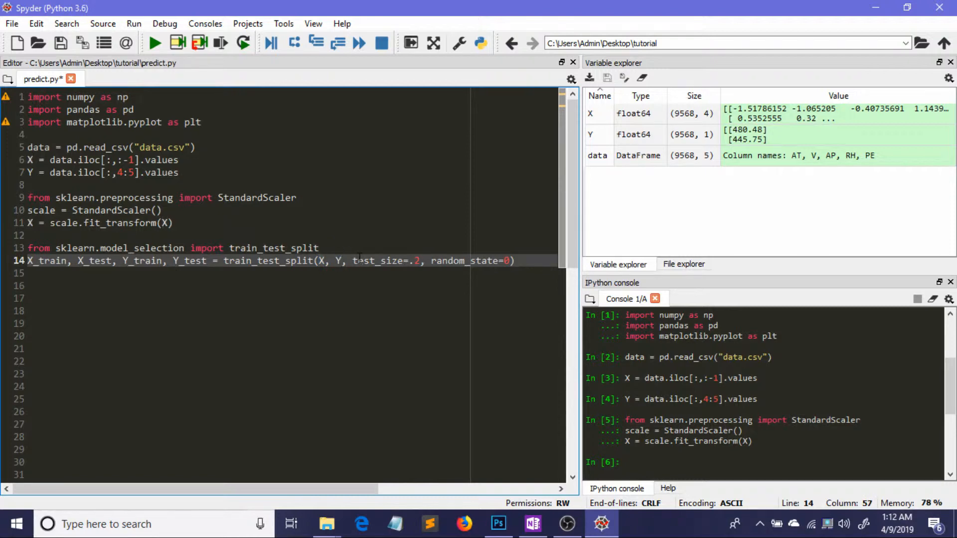
pyautogui.doubleClick(385, 260)
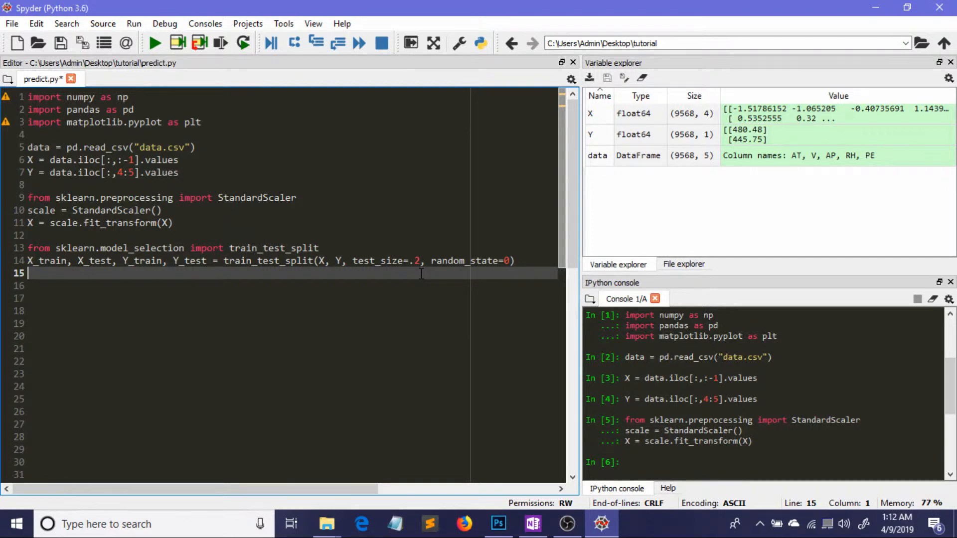
pyautogui.doubleClick(447, 260)
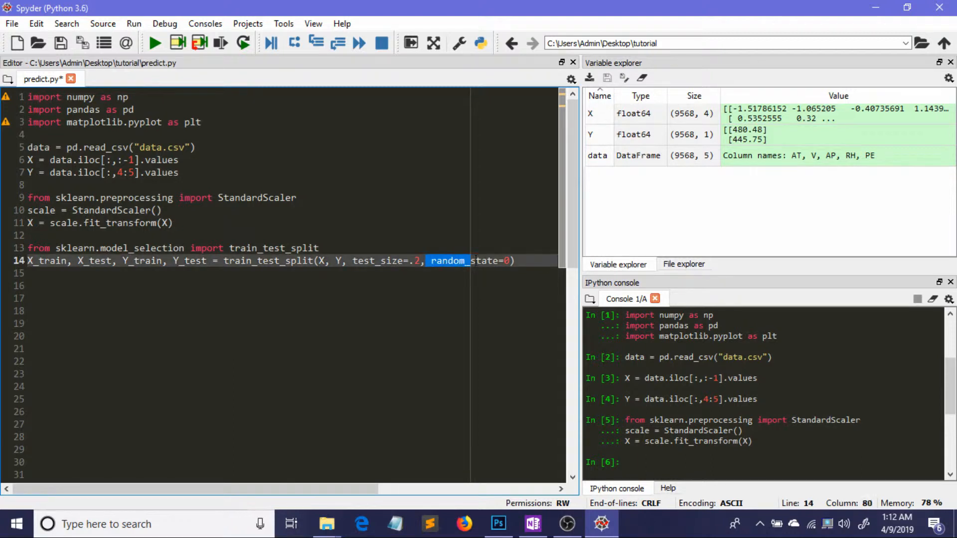
pyautogui.click(515, 260)
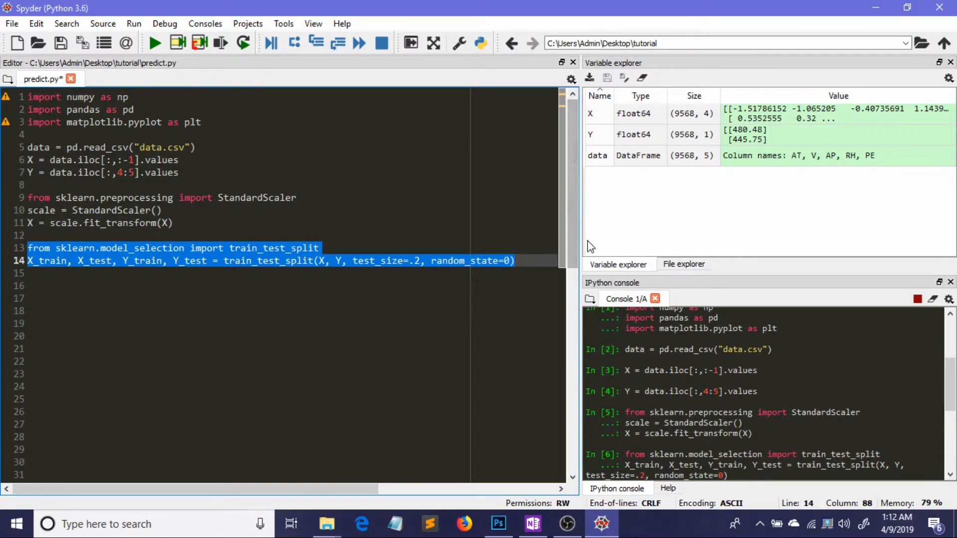
# Step: Run the split to create X_train, X_test, Y_train, Y_test and inspect X_test and Y_train
pyautogui.press('F9')
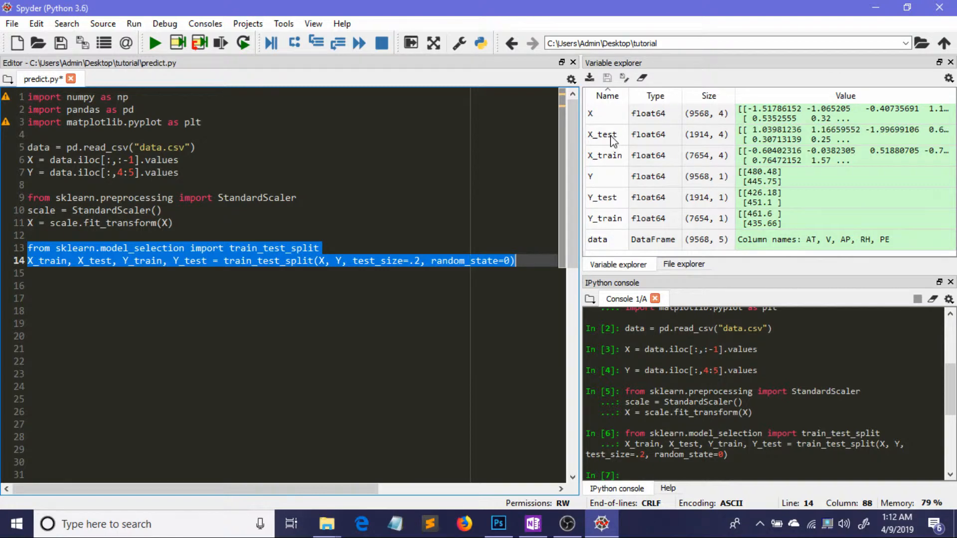
pyautogui.doubleClick(602, 134)
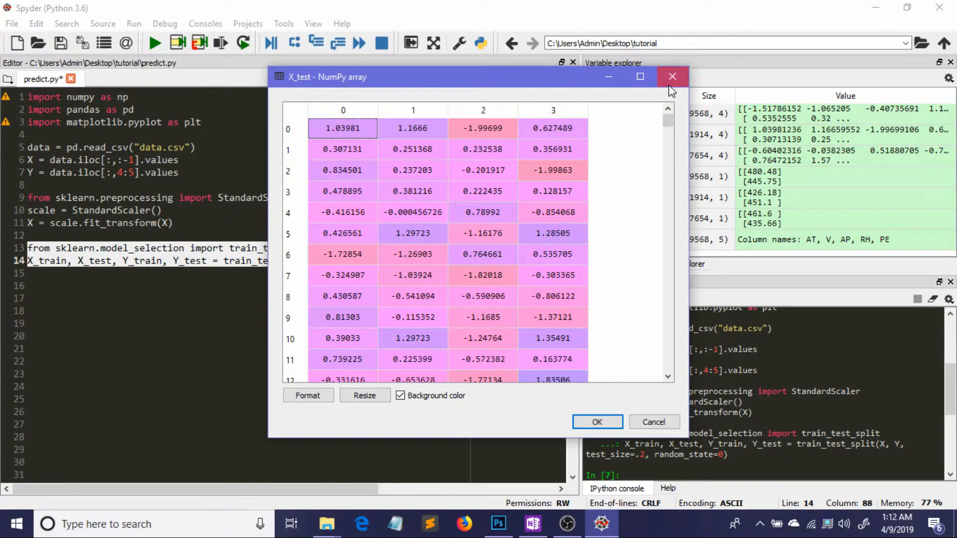
pyautogui.click(672, 77)
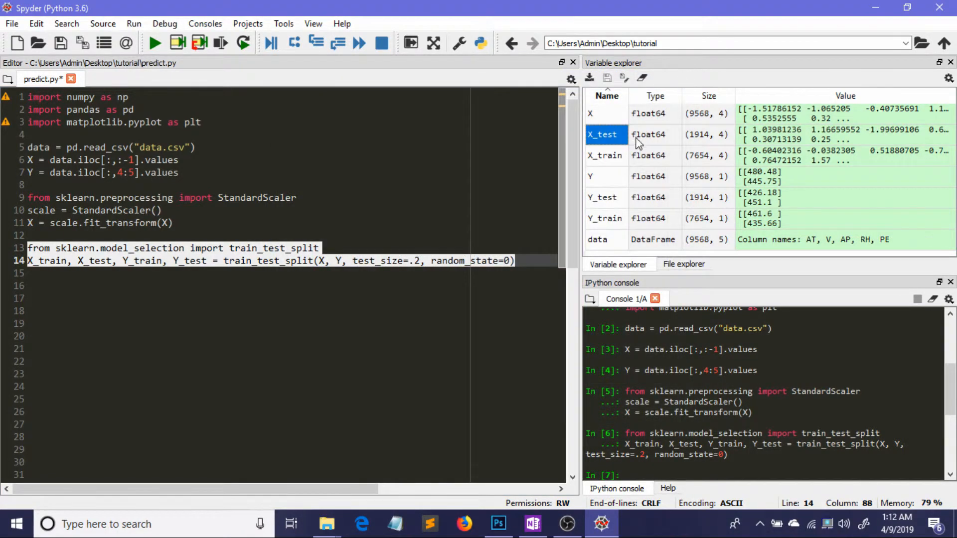
pyautogui.doubleClick(605, 156)
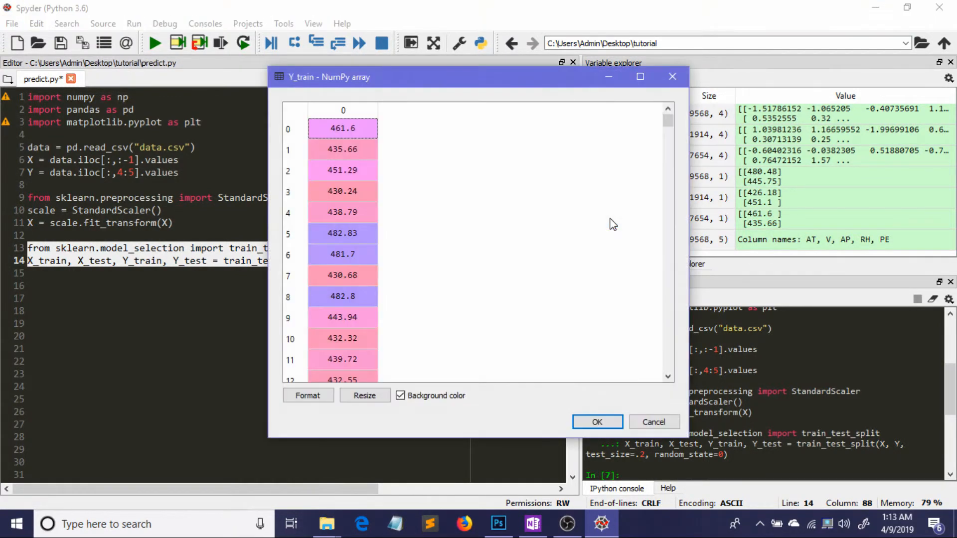
pyautogui.click(596, 422)
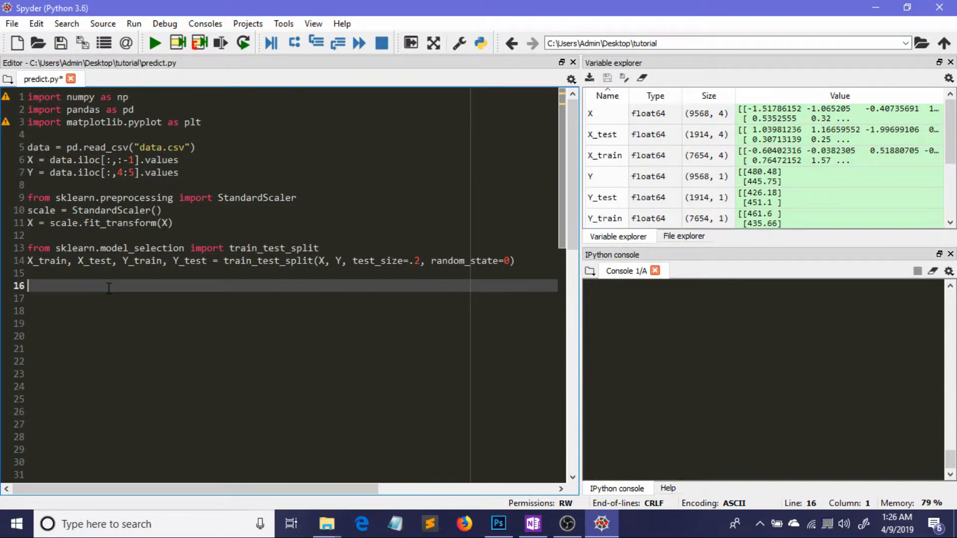
# Step: Write the line importing LinearRegression from sklearn.linear_model
pyautogui.write('from')
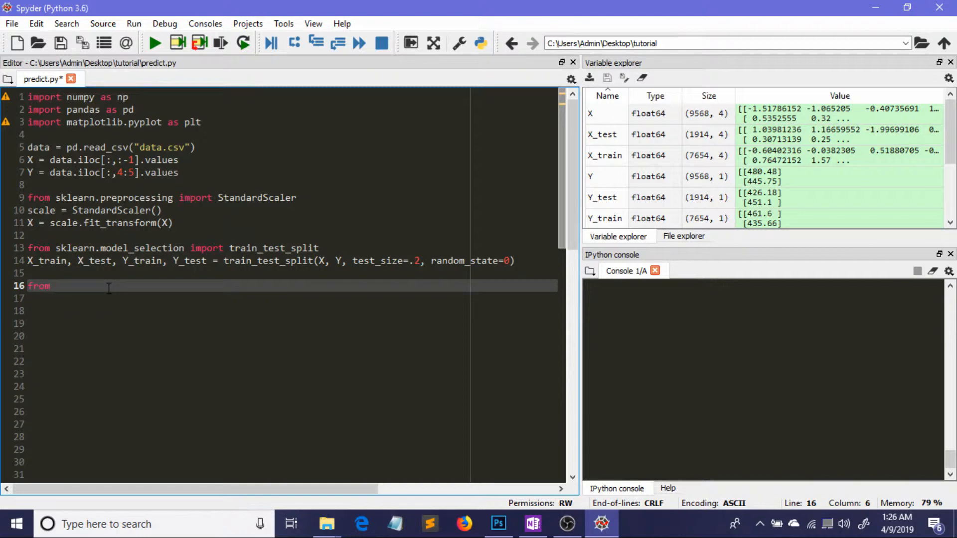
pyautogui.write('sklearn')
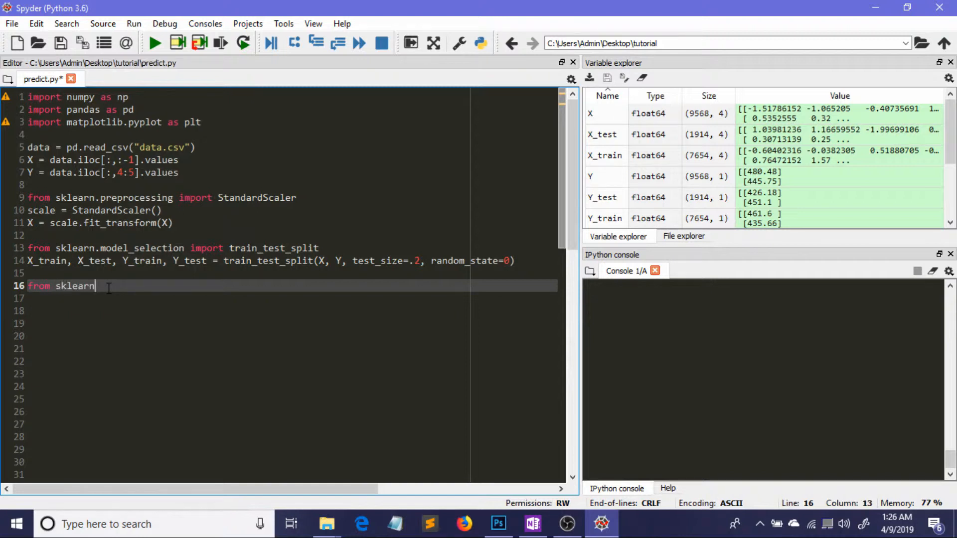
pyautogui.write('.')
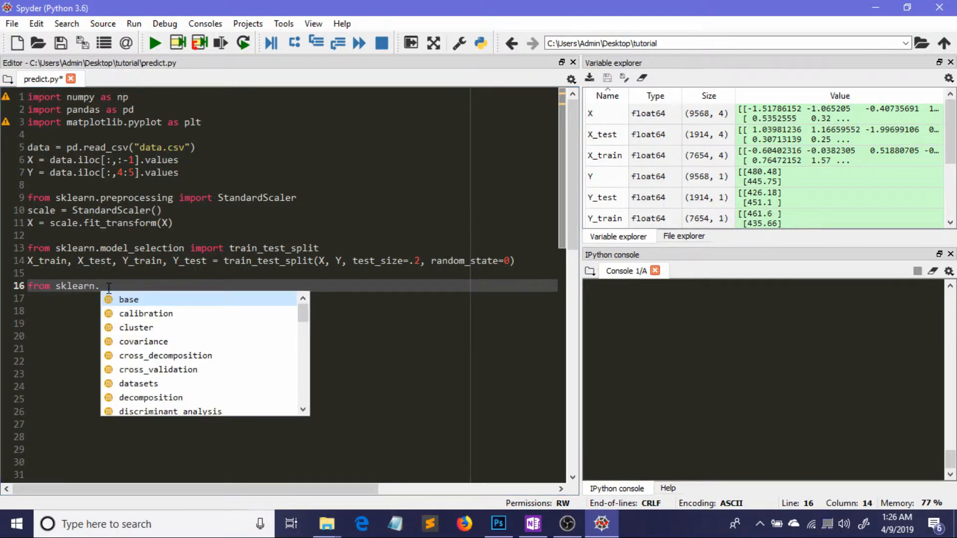
pyautogui.write('linear_model impo')
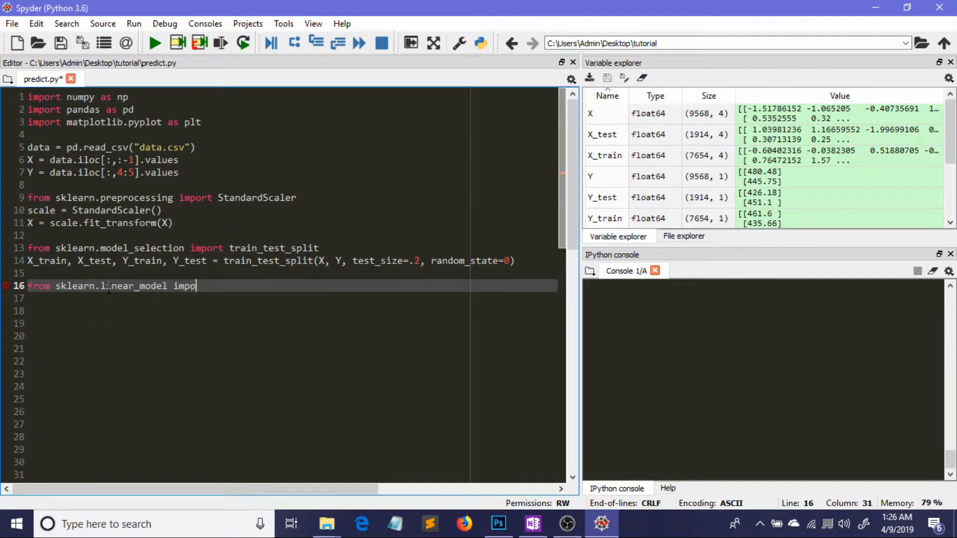
pyautogui.write('rt Linr')
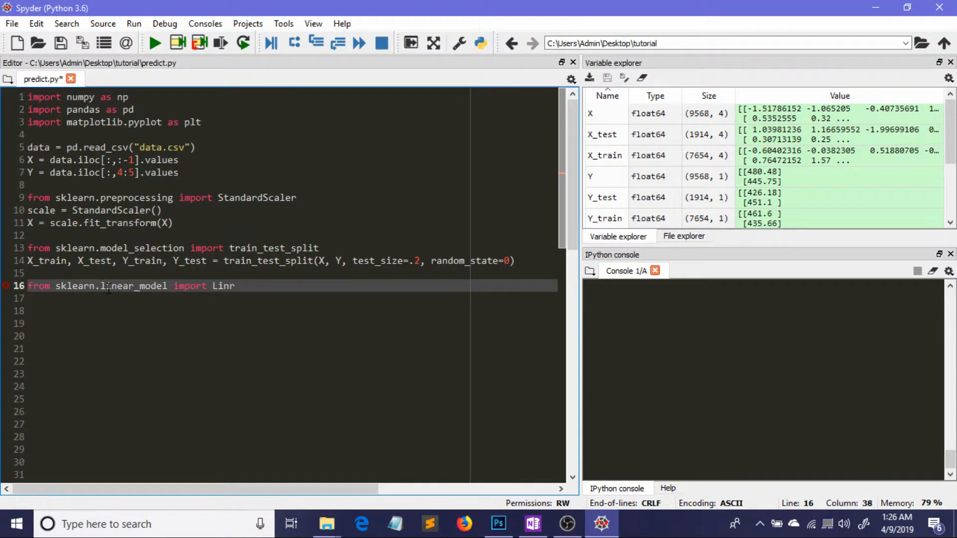
pyautogui.write('earRegression')
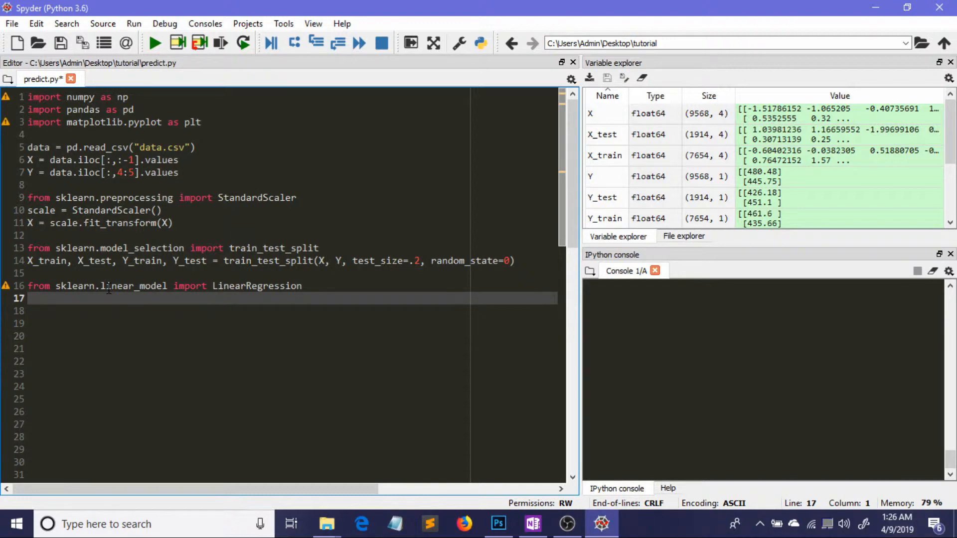
# Step: Write model = LinearRegression(), fixing the stray characters before the call
pyautogui.write('model')
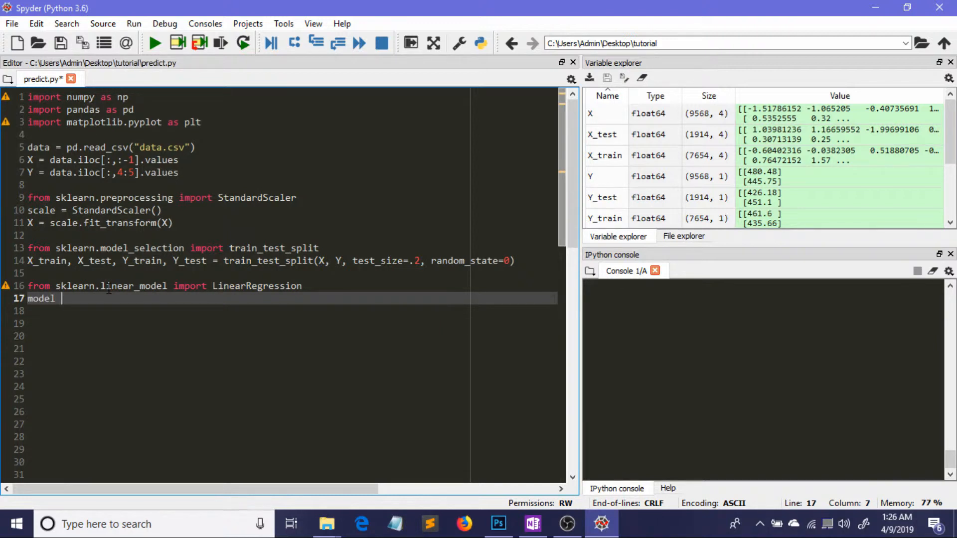
pyautogui.write('=')
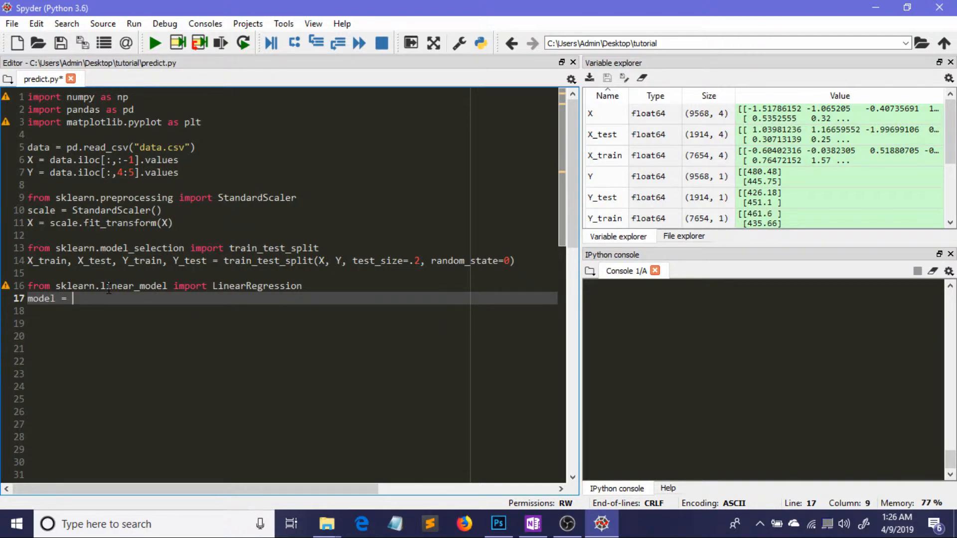
pyautogui.write('l=LinearRegression')
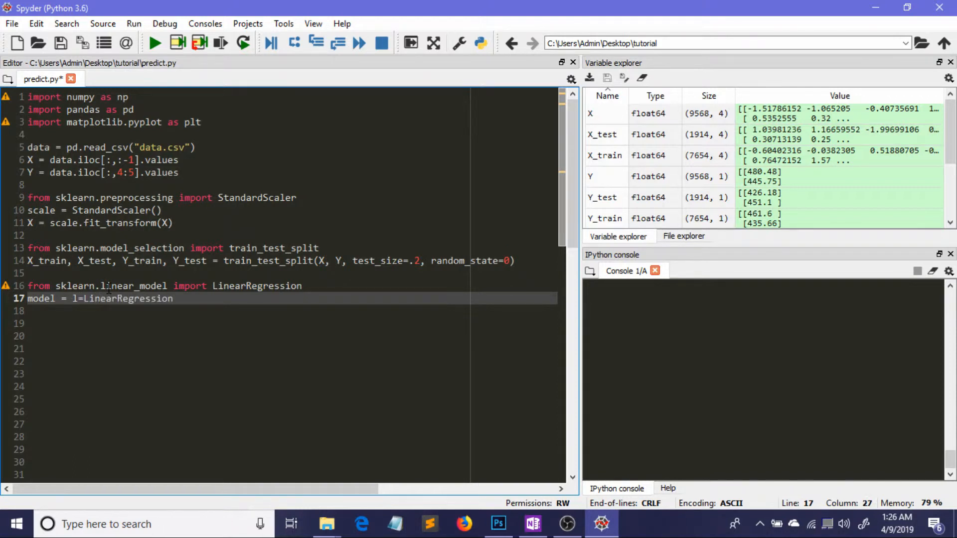
pyautogui.click(92, 298)
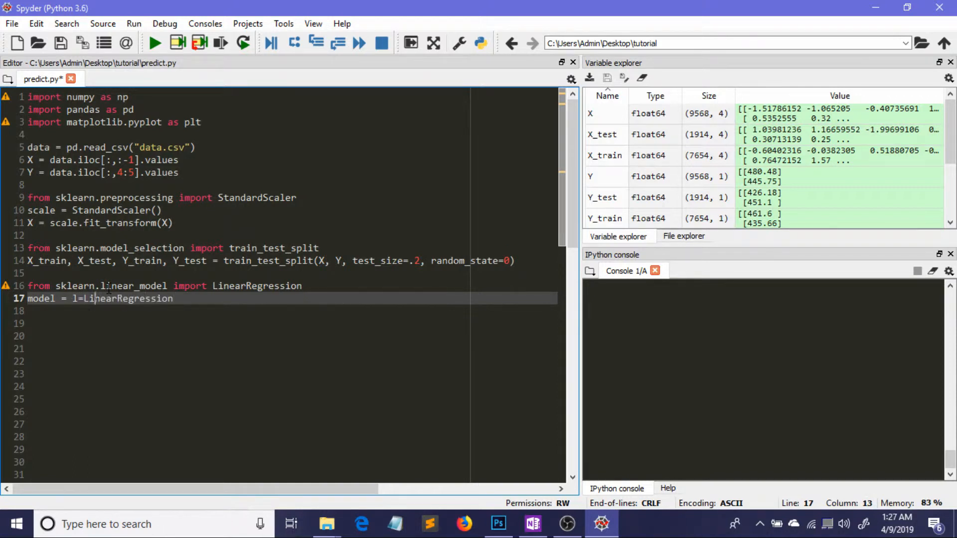
pyautogui.press('BackSpace')
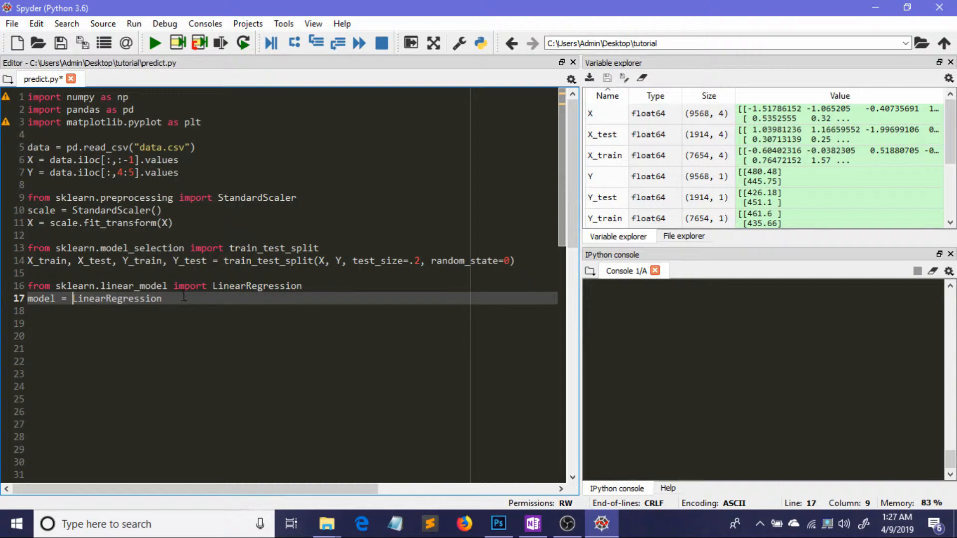
pyautogui.write('()')
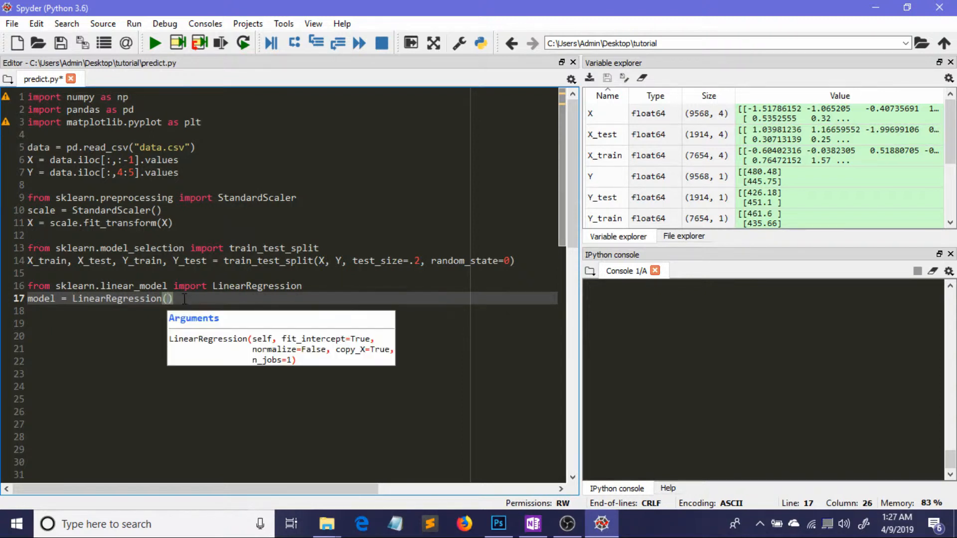
pyautogui.press('Return')
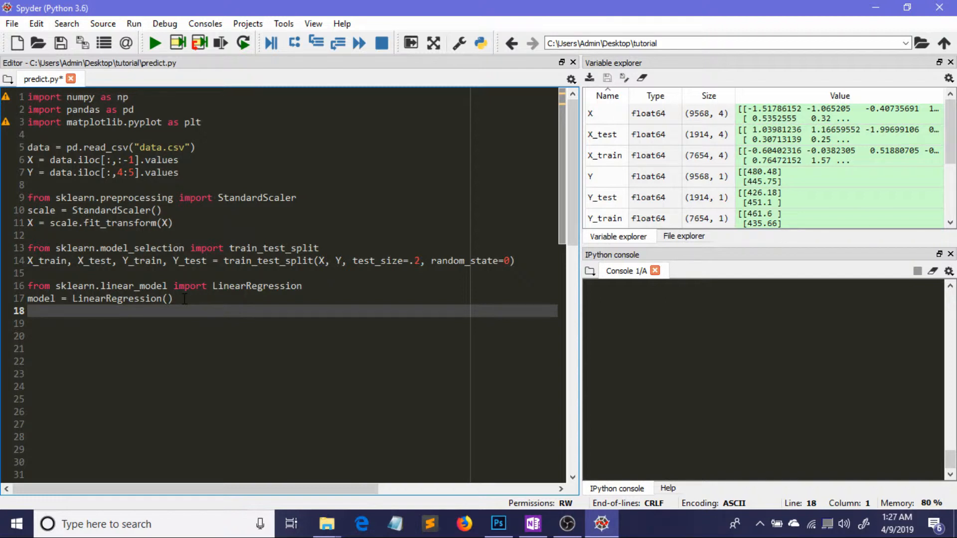
# Step: Write the model.fit(X_train, Y_train) line
pyautogui.write('model')
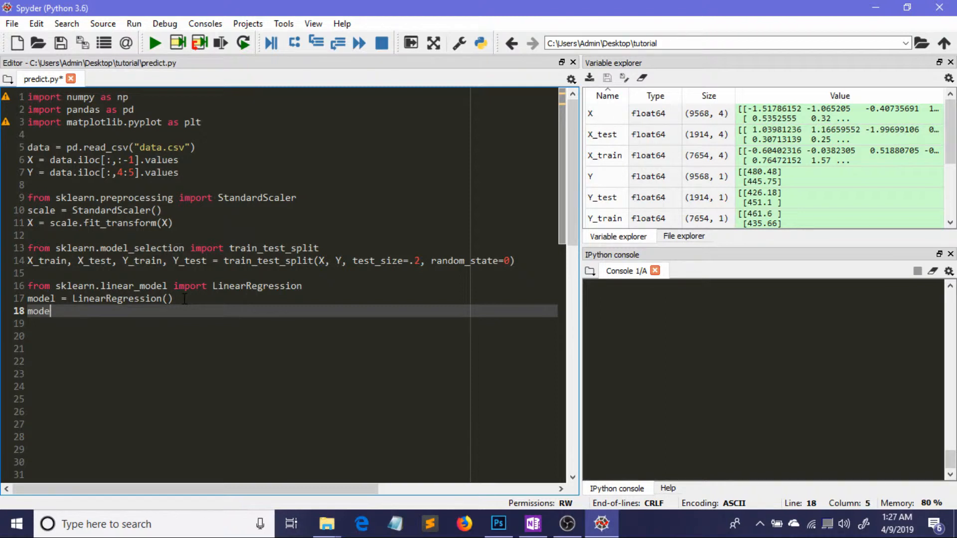
pyautogui.write('.fit(')
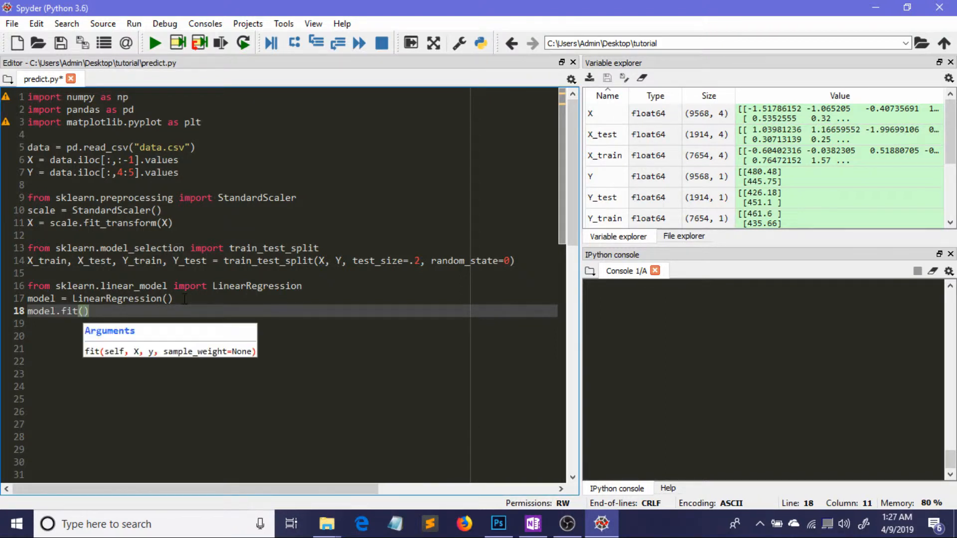
pyautogui.write('X_a')
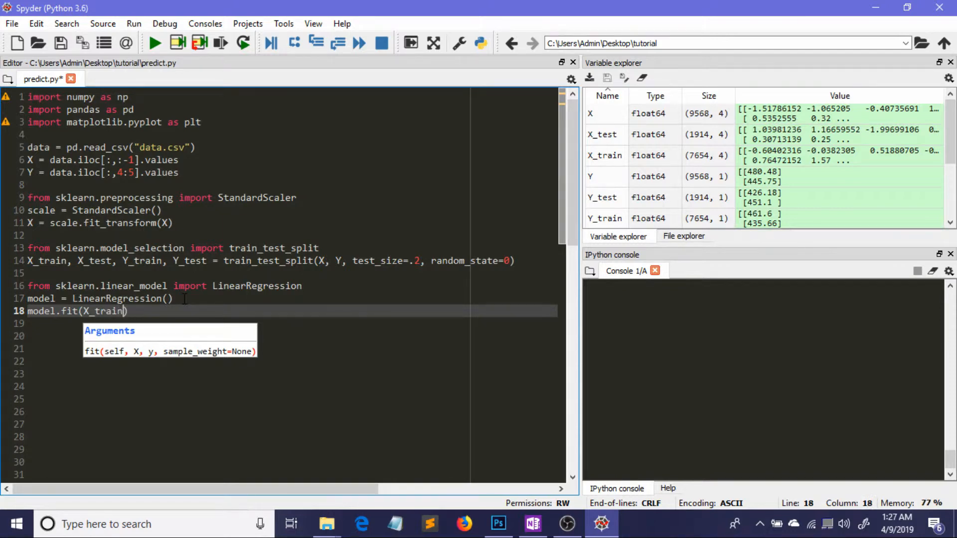
pyautogui.write(', Y_tr')
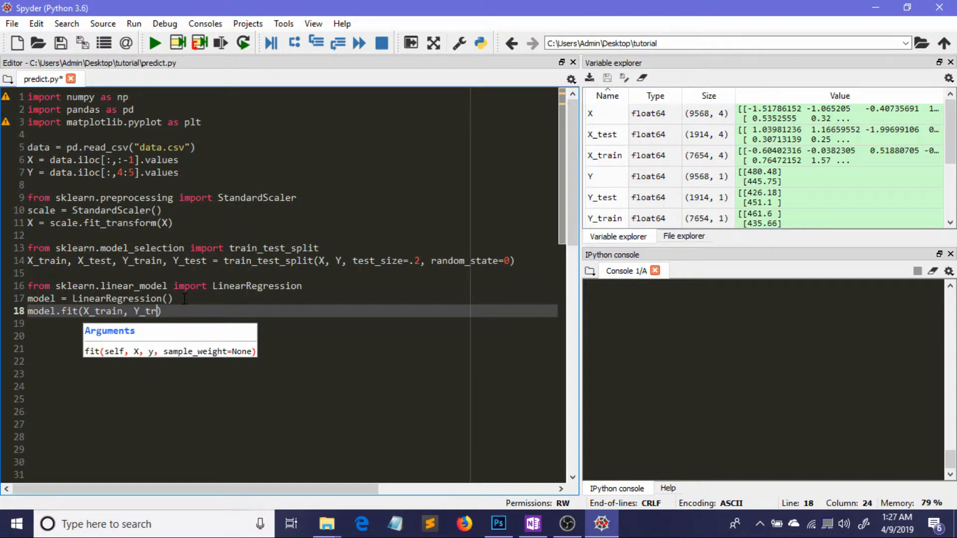
pyautogui.write('ain')
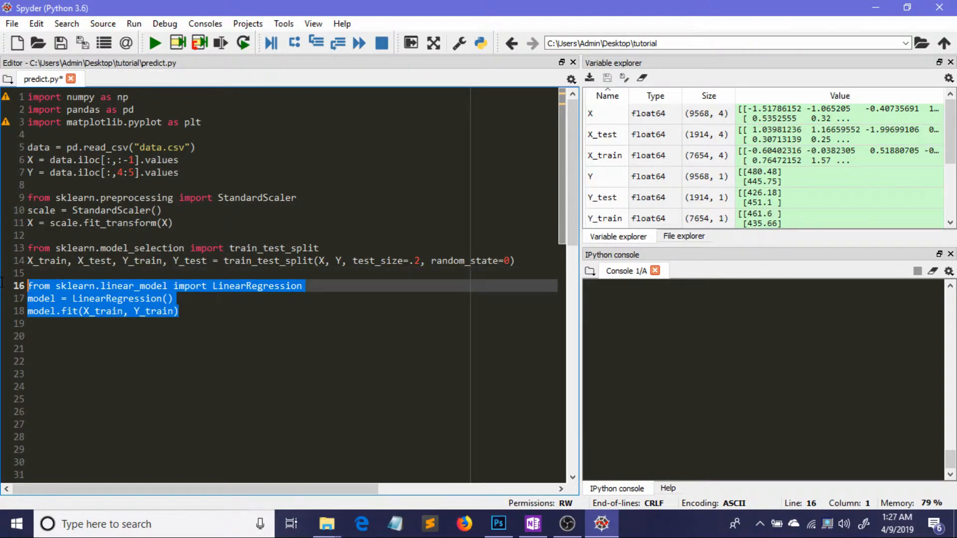
# Step: Run the import, model and fit lines so the model is trained
pyautogui.press('F9')
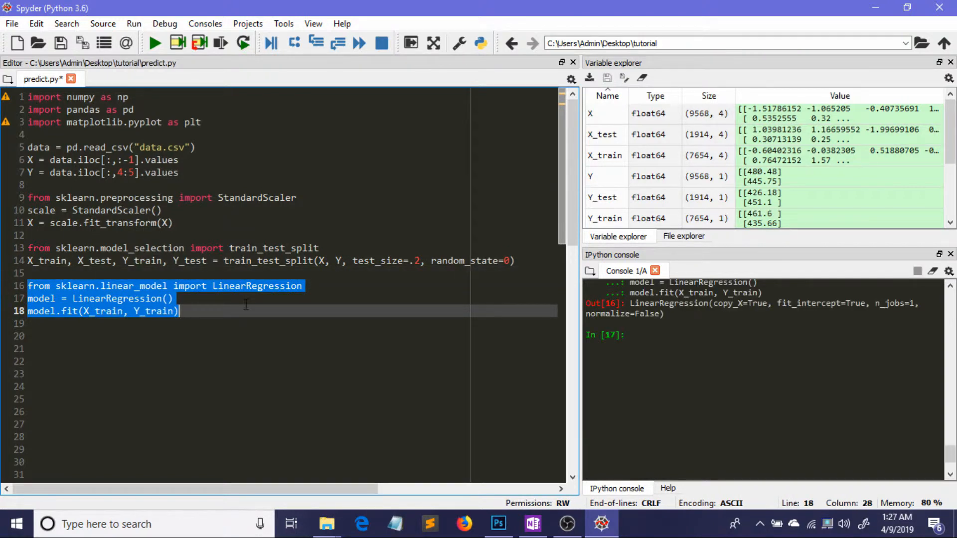
pyautogui.click(227, 311)
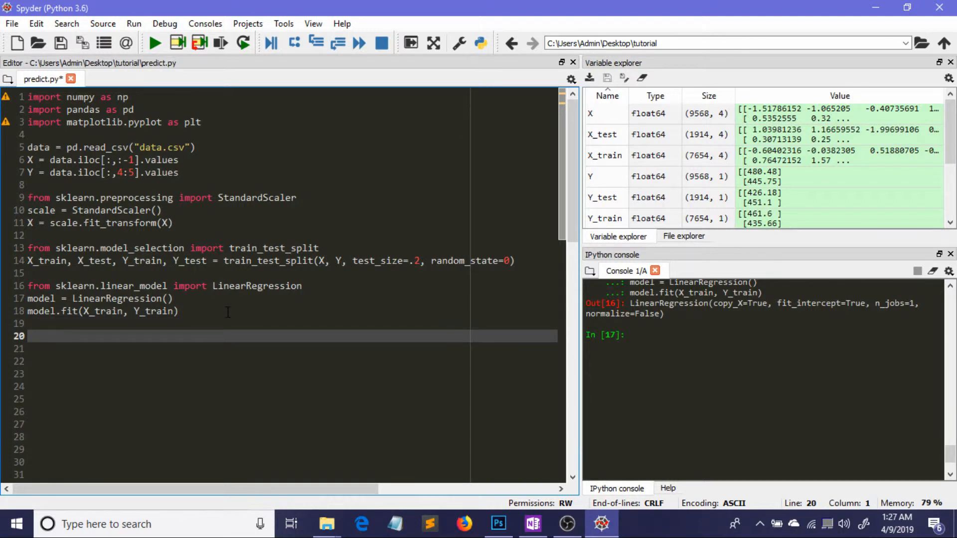
# Step: Write and run y_pred = model.predict(X_test), creating a 1914×1 y_pred array
pyautogui.write('y')
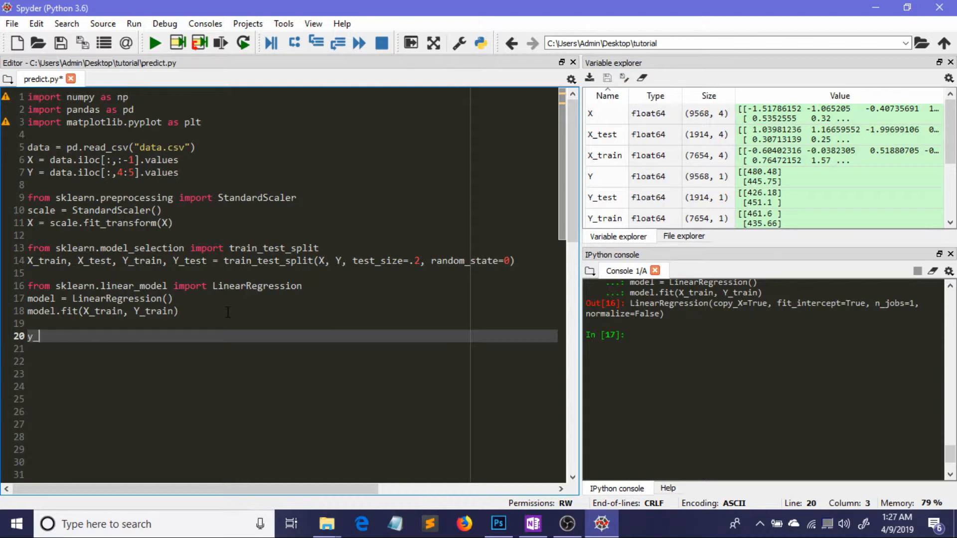
pyautogui.write('_pred')
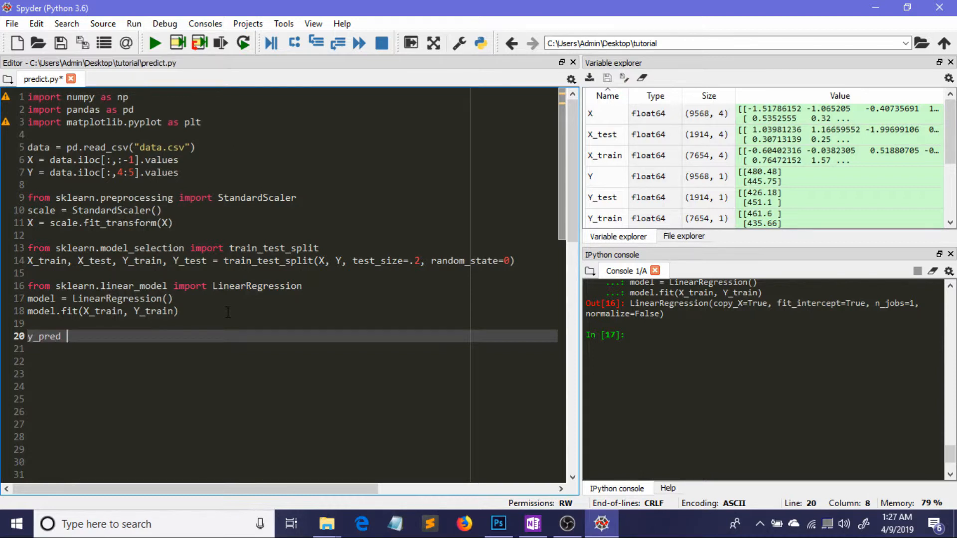
pyautogui.write('=')
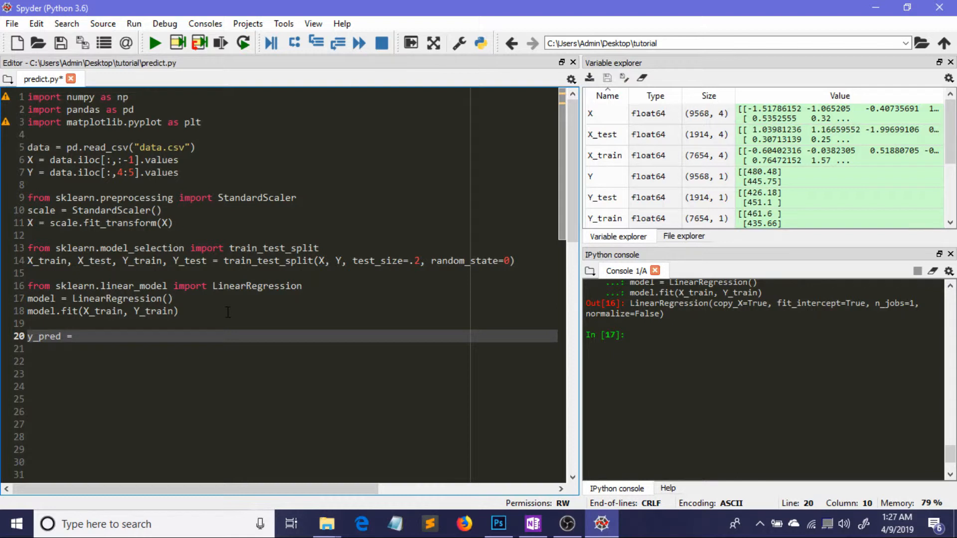
pyautogui.write('mod')
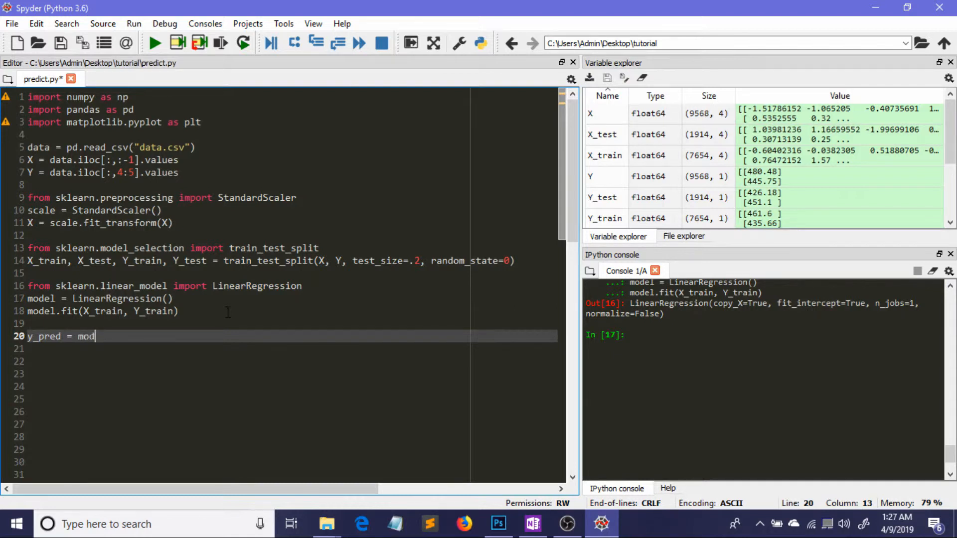
pyautogui.write('.predict')
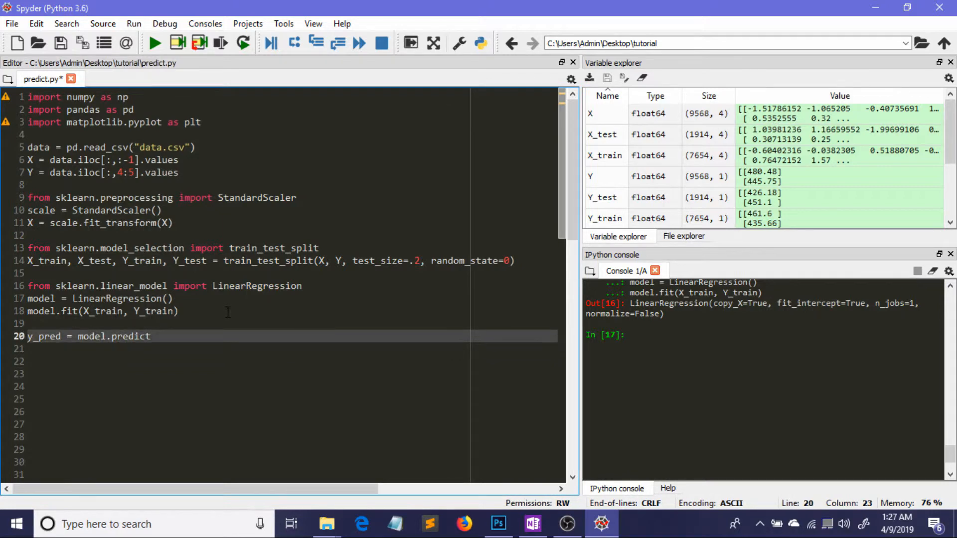
pyautogui.write('(')
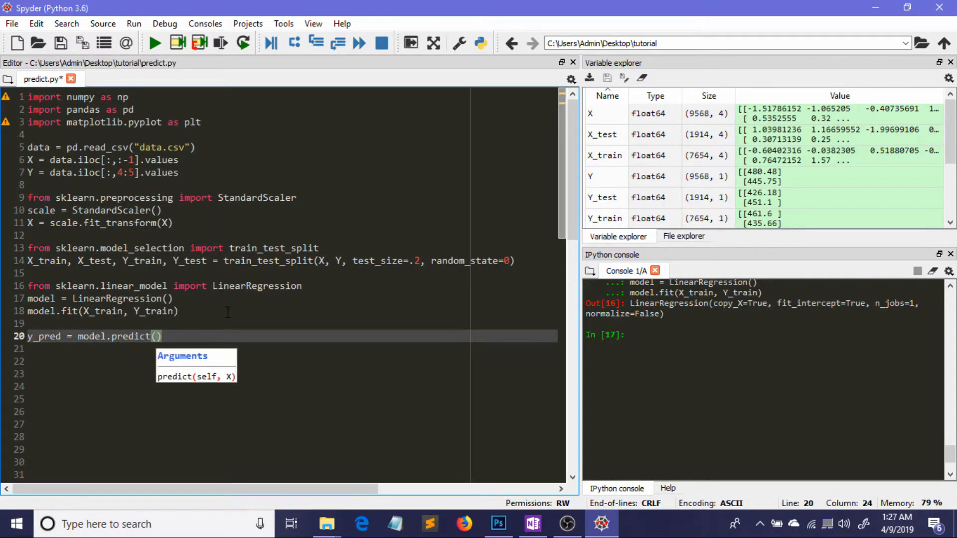
pyautogui.write('X_tr')
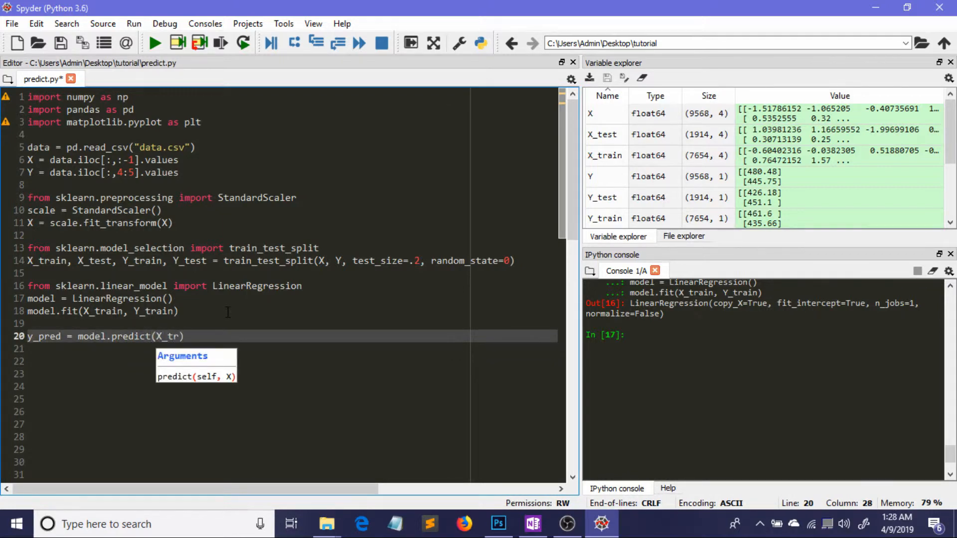
pyautogui.write('est')
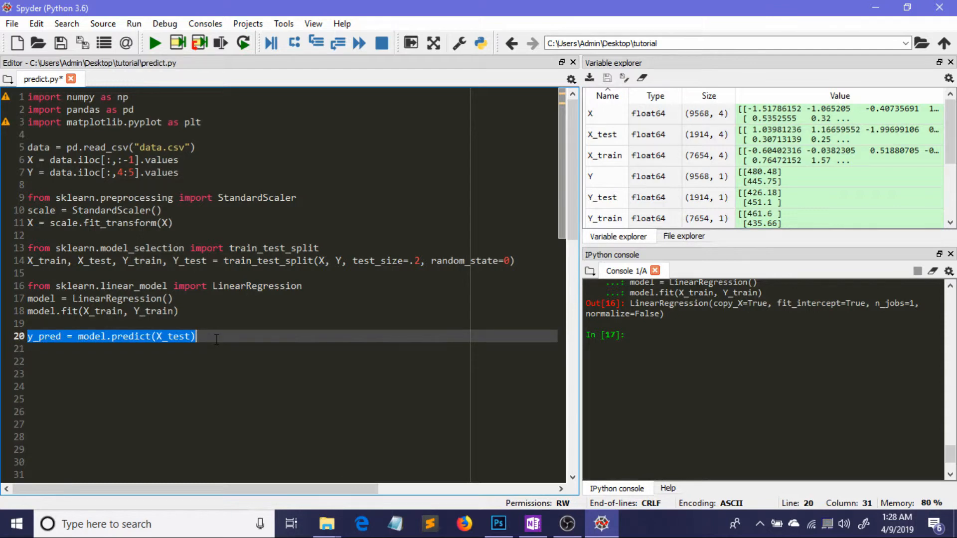
pyautogui.press('Return')
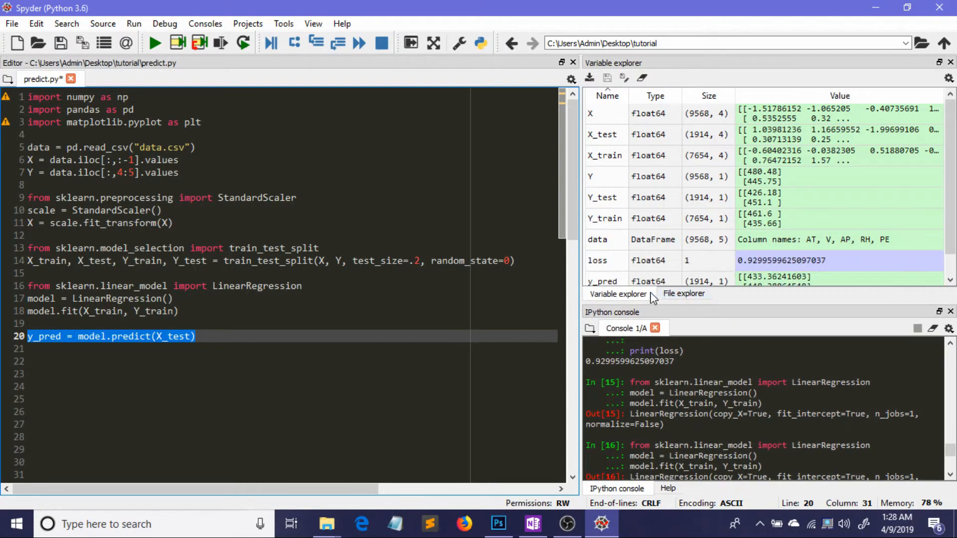
# Step: Compare the y_pred and Y_test array viewers side by side and close them
pyautogui.doubleClick(604, 281)
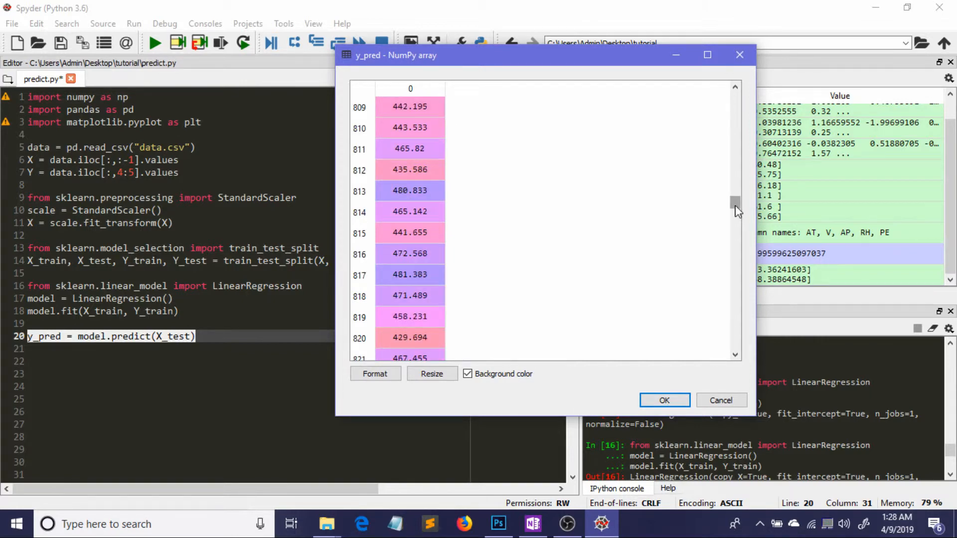
pyautogui.moveTo(567, 61)
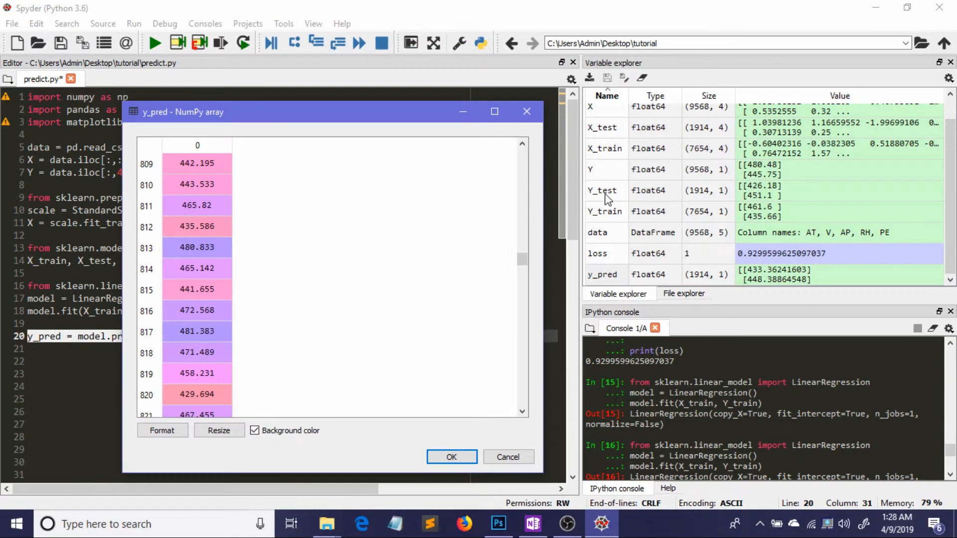
pyautogui.doubleClick(602, 190)
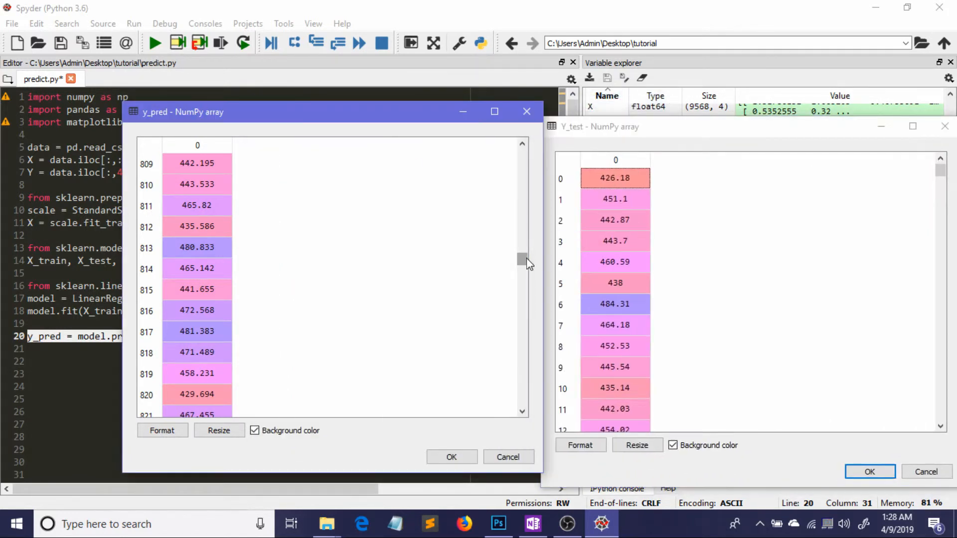
pyautogui.scroll(3)
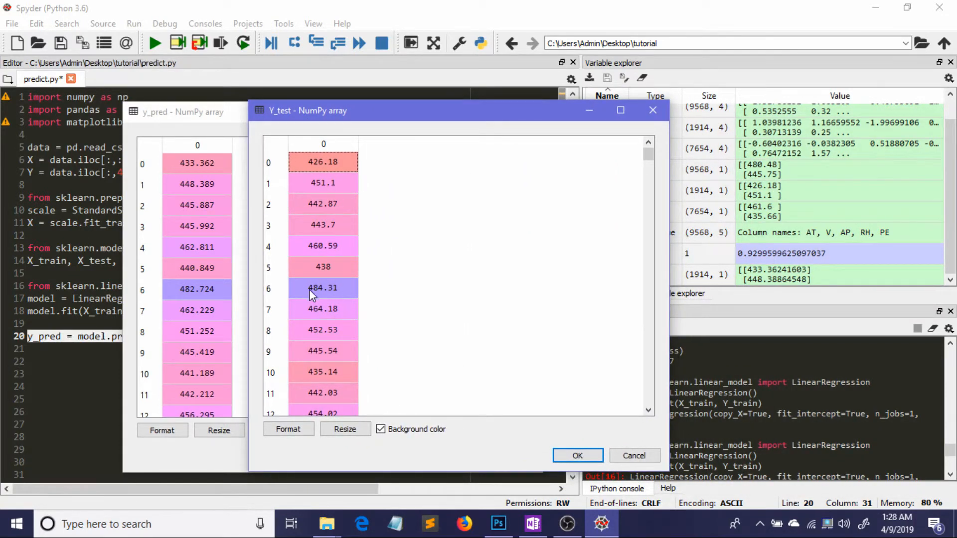
pyautogui.moveTo(335, 301)
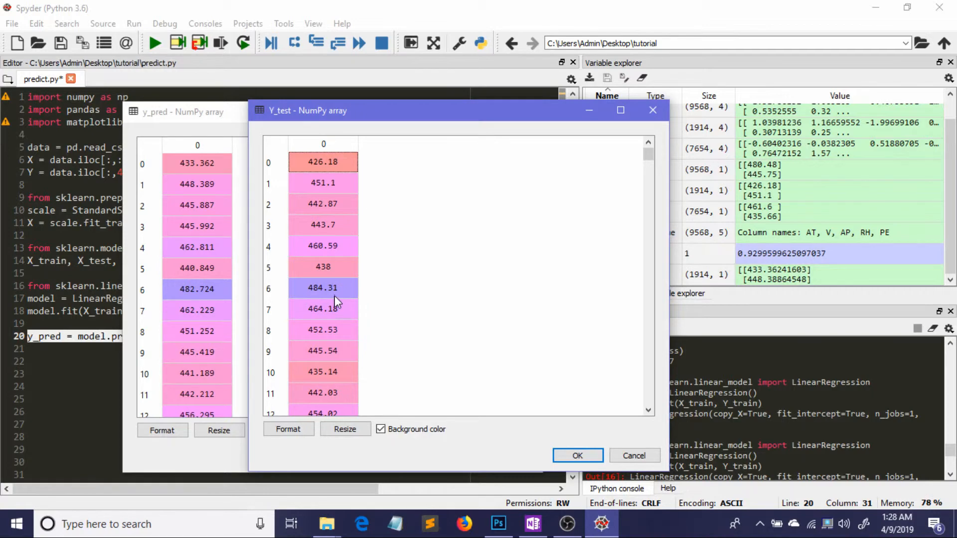
pyautogui.moveTo(202, 281)
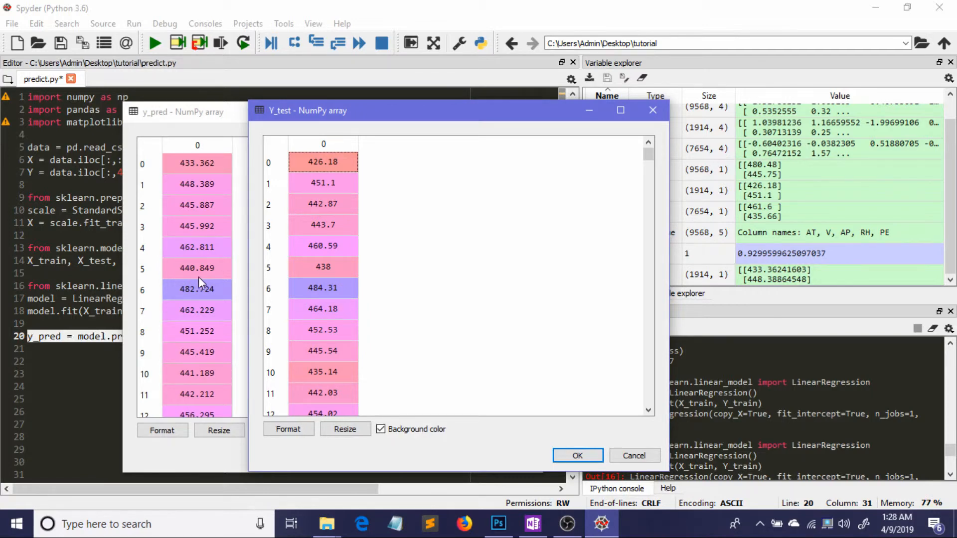
pyautogui.moveTo(178, 290)
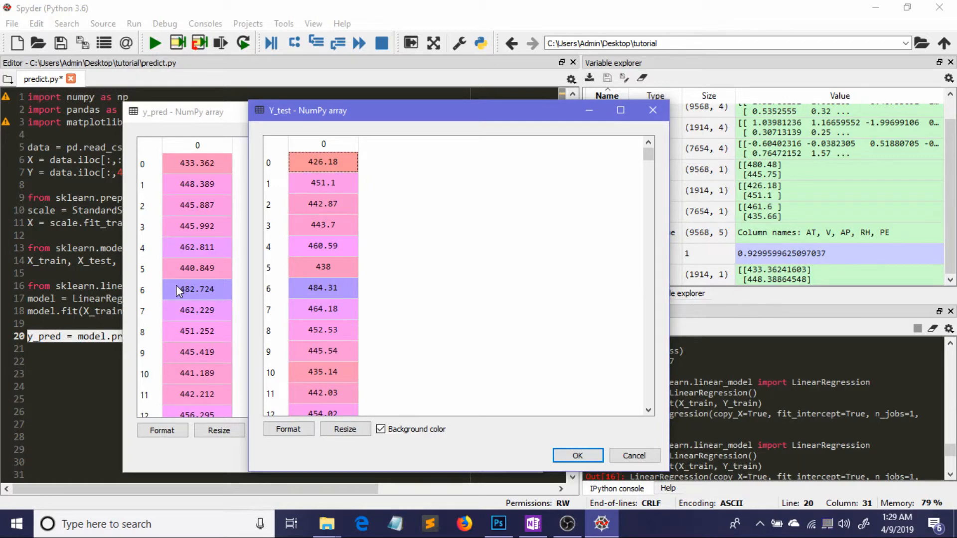
pyautogui.moveTo(213, 247)
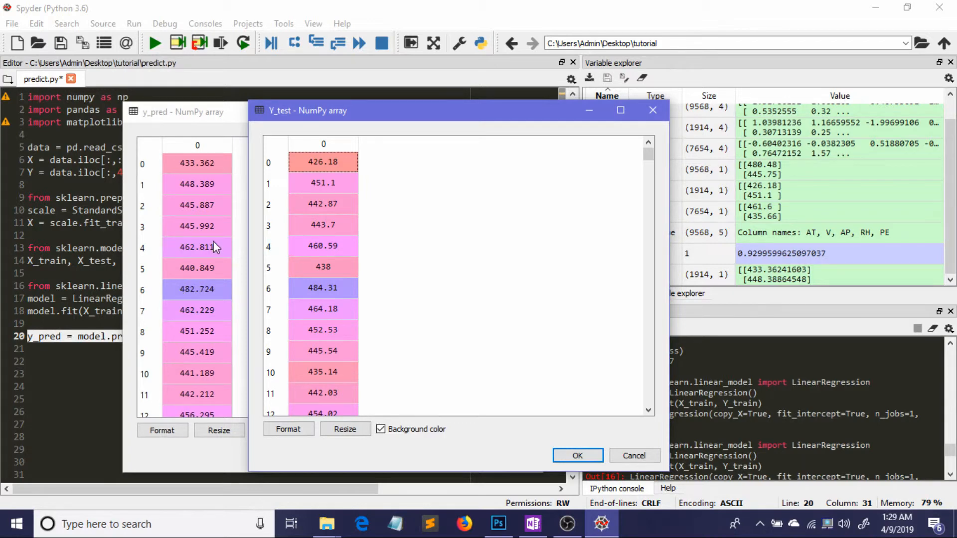
pyautogui.moveTo(655, 100)
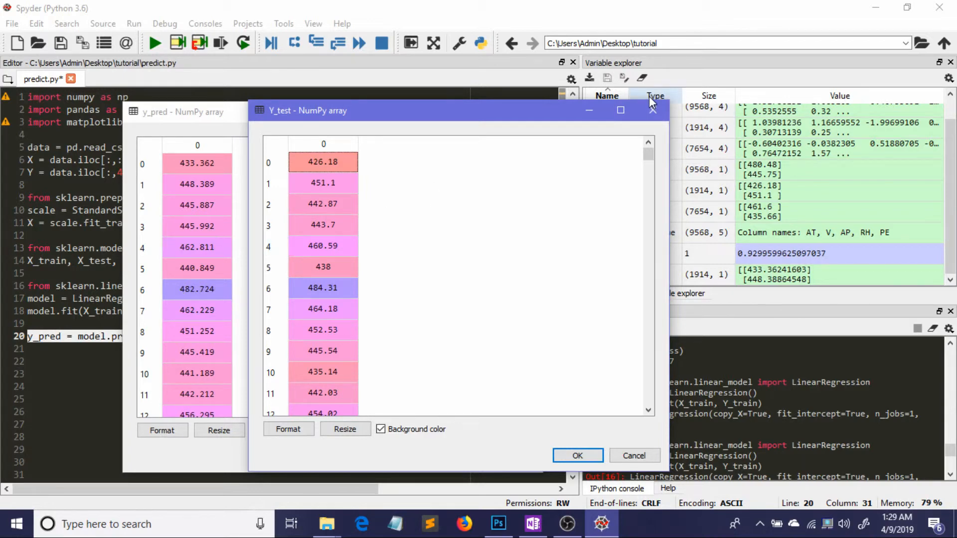
pyautogui.moveTo(652, 111)
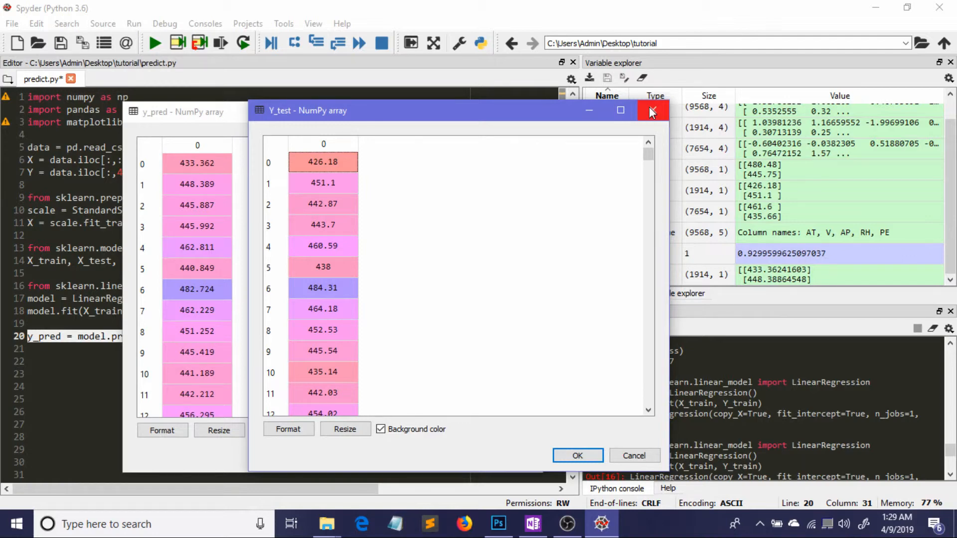
pyautogui.click(652, 111)
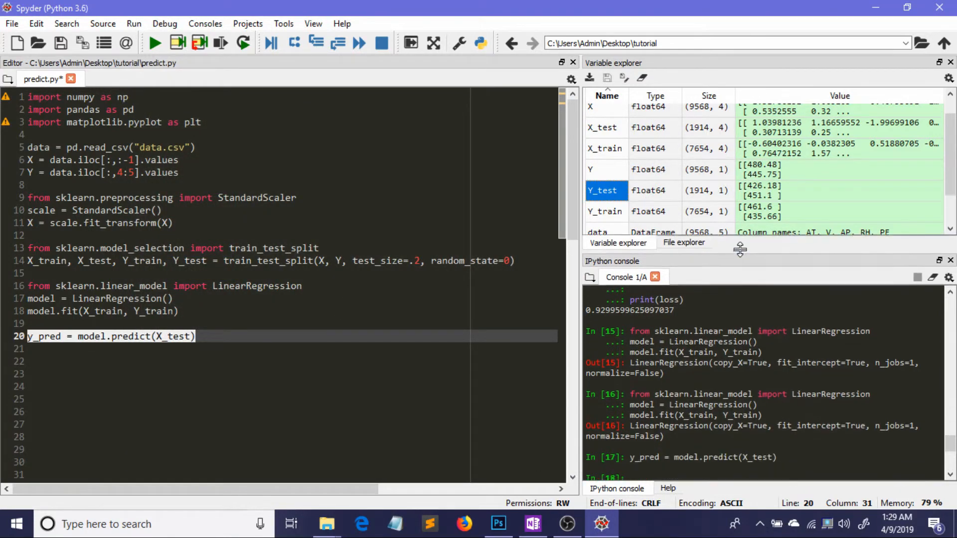
# Step: Write the line importing explained_variance_score from sklearn.metrics
pyautogui.click(218, 336)
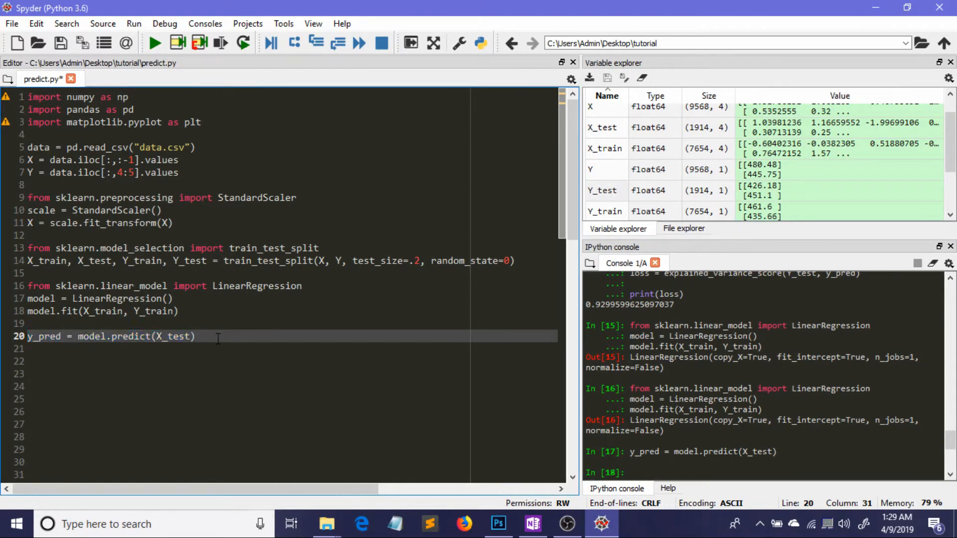
pyautogui.press('Return')
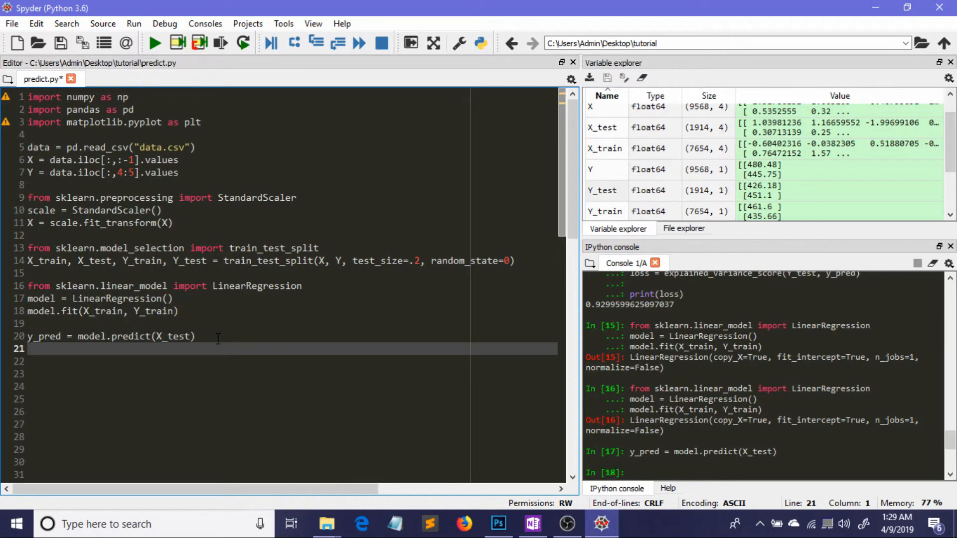
pyautogui.write('from')
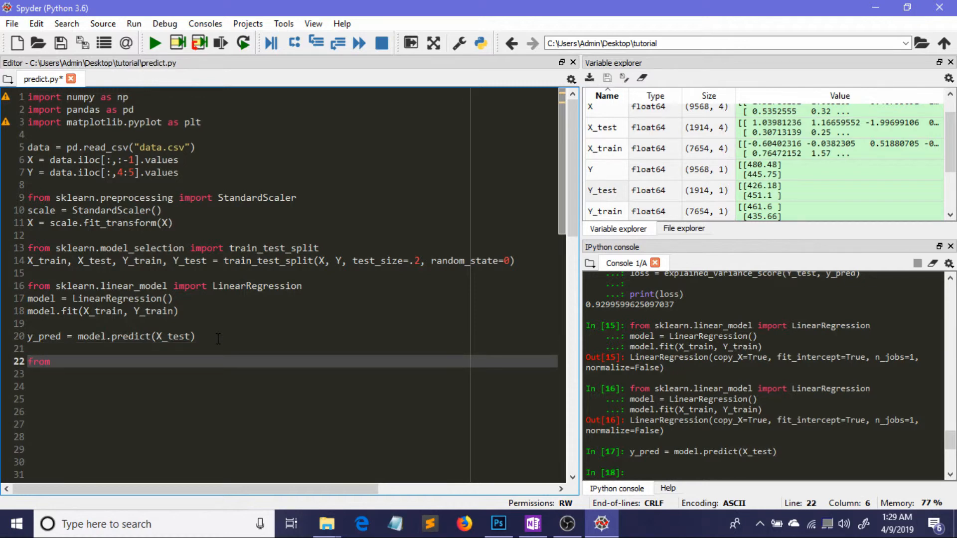
pyautogui.write('sklearn')
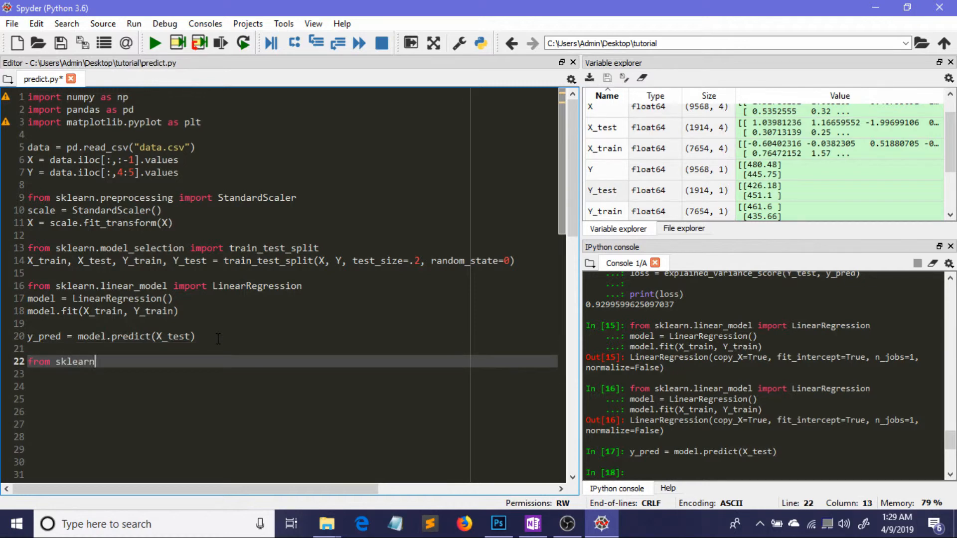
pyautogui.write('.')
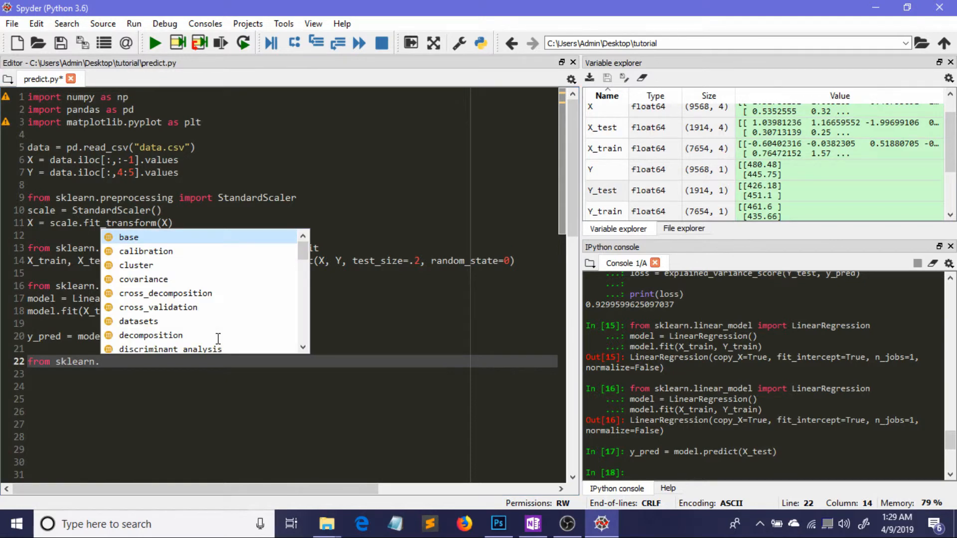
pyautogui.write('metrics')
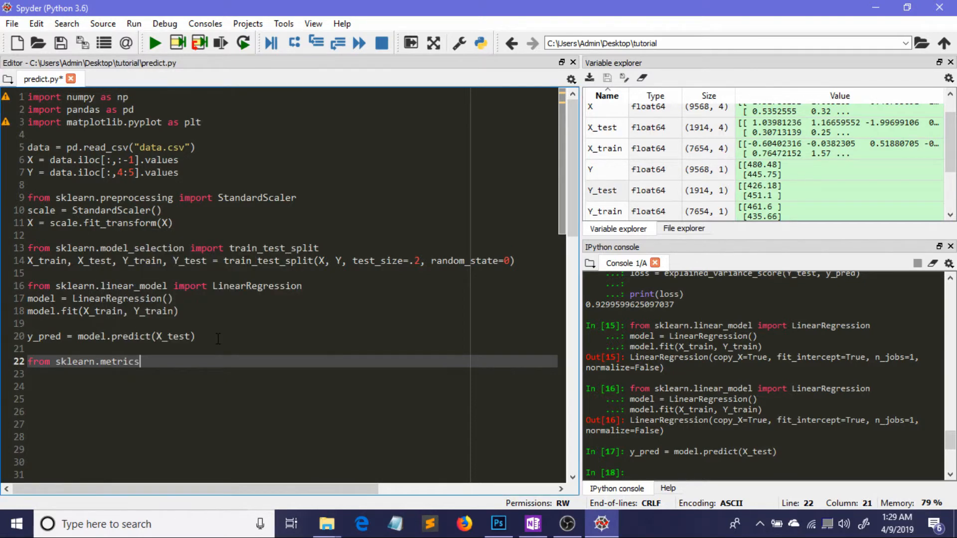
pyautogui.write('impo')
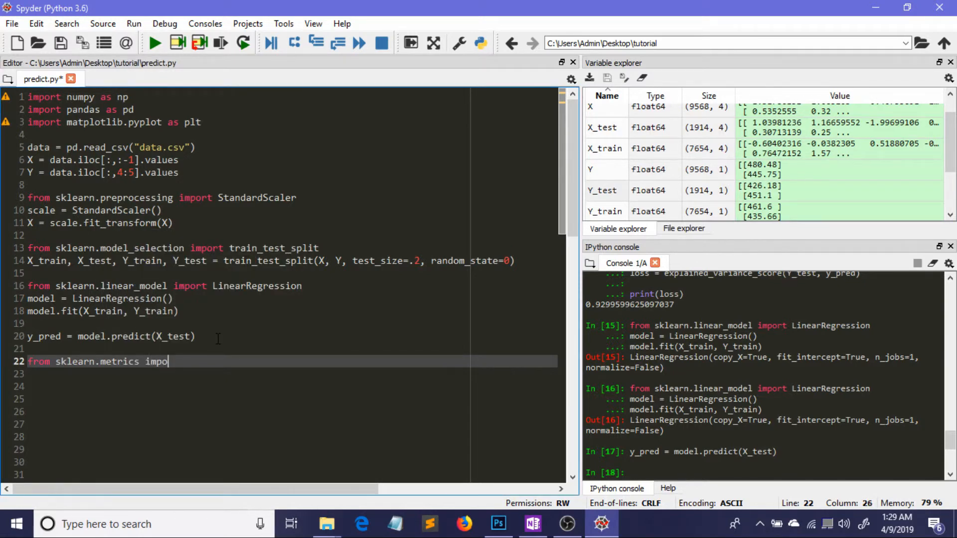
pyautogui.write('rt')
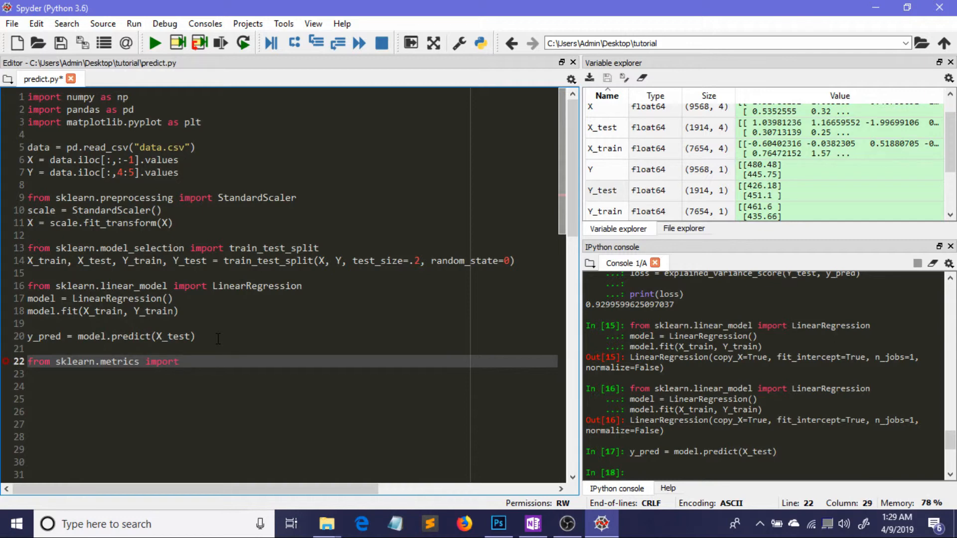
pyautogui.write('explained_variance_score')
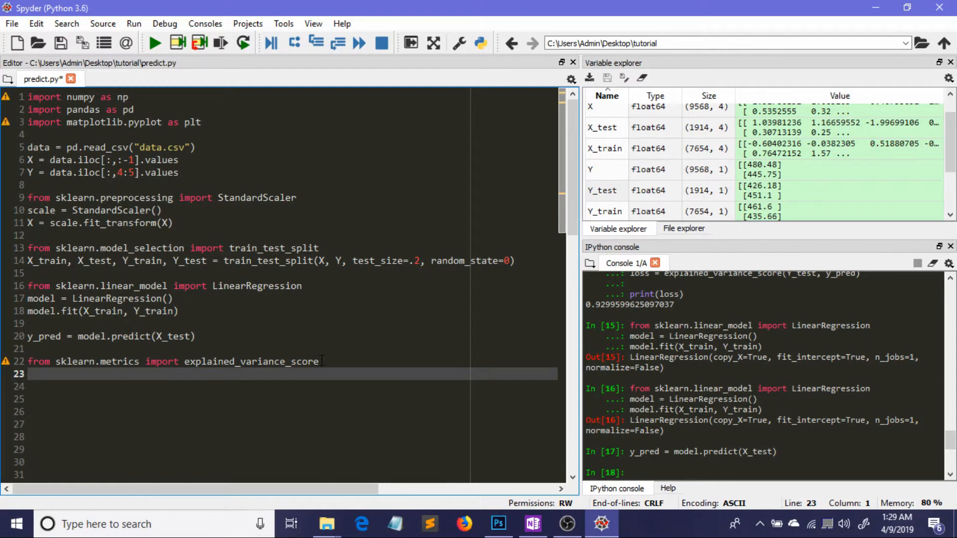
# Step: Write score = explained_variance_score(Y_test, y_pred)
pyautogui.write('score')
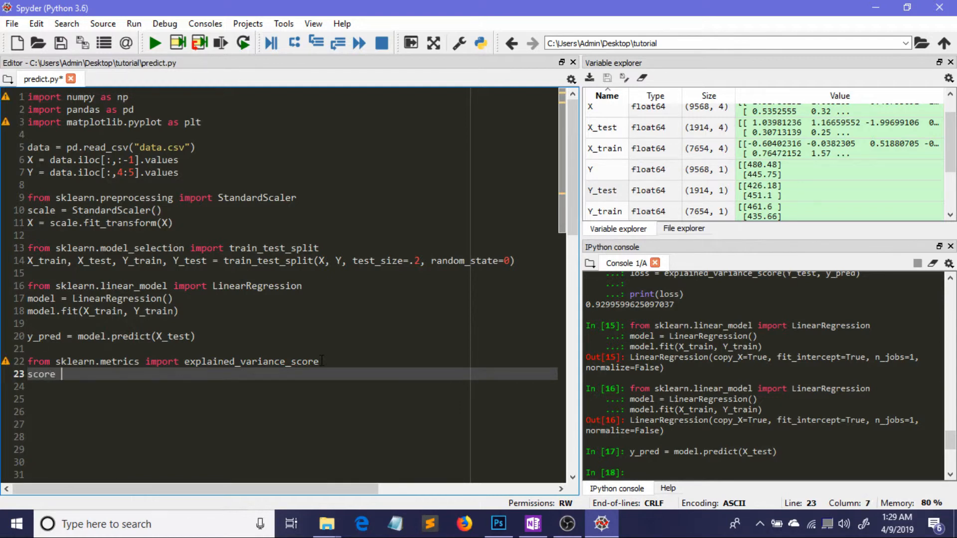
pyautogui.write('=')
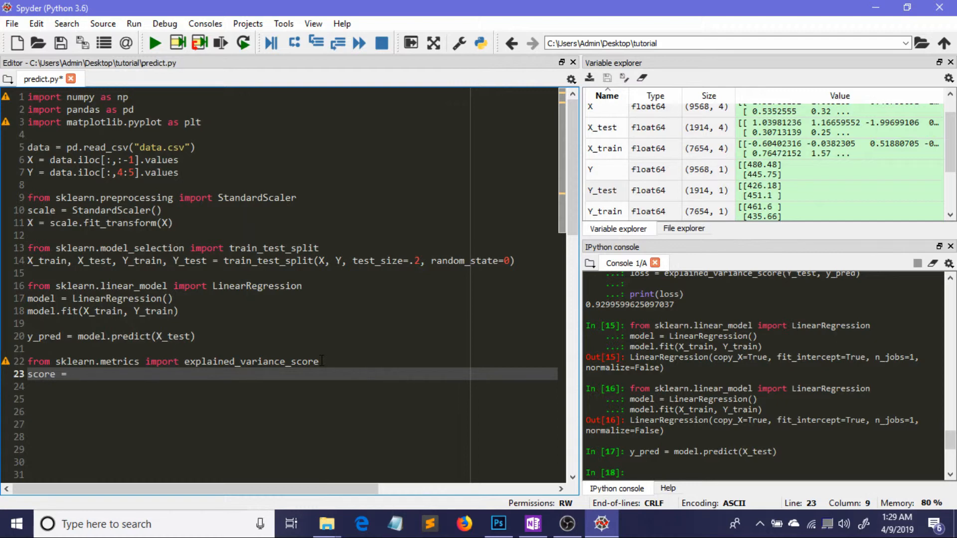
pyautogui.write('explained_variance_score')
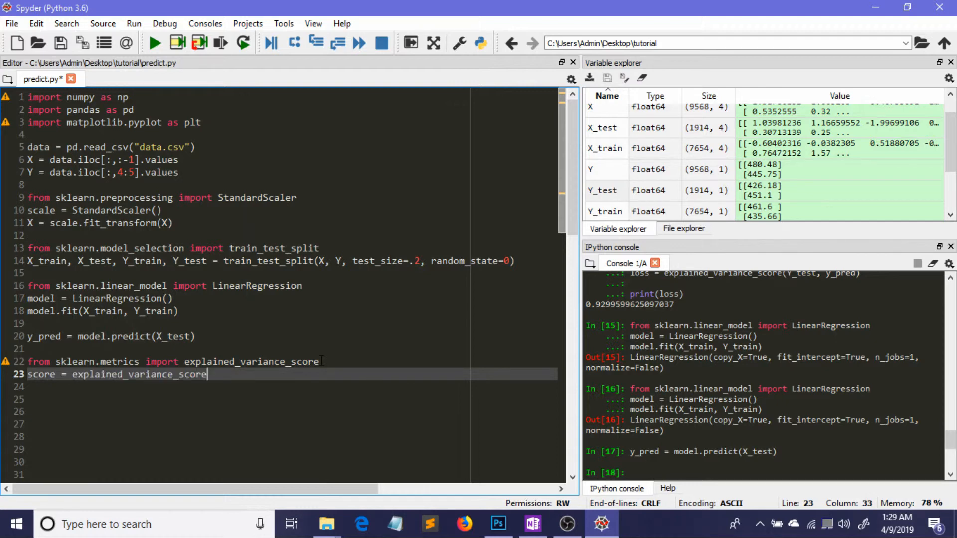
pyautogui.write('(')
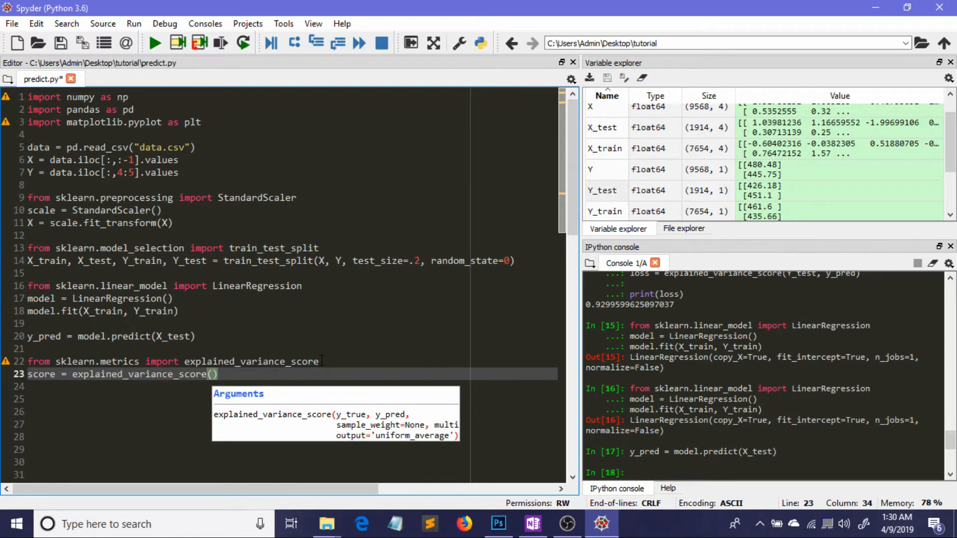
pyautogui.write('Y_')
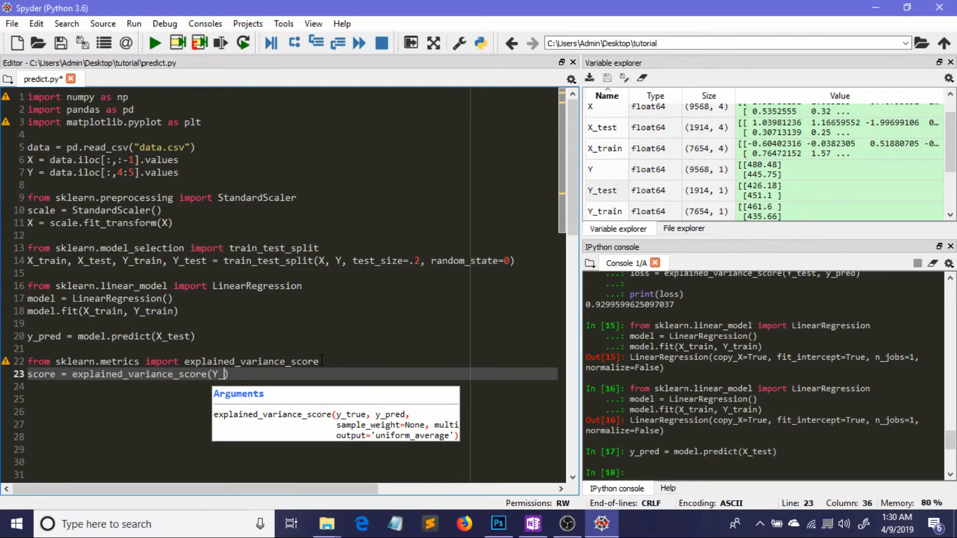
pyautogui.write('test,')
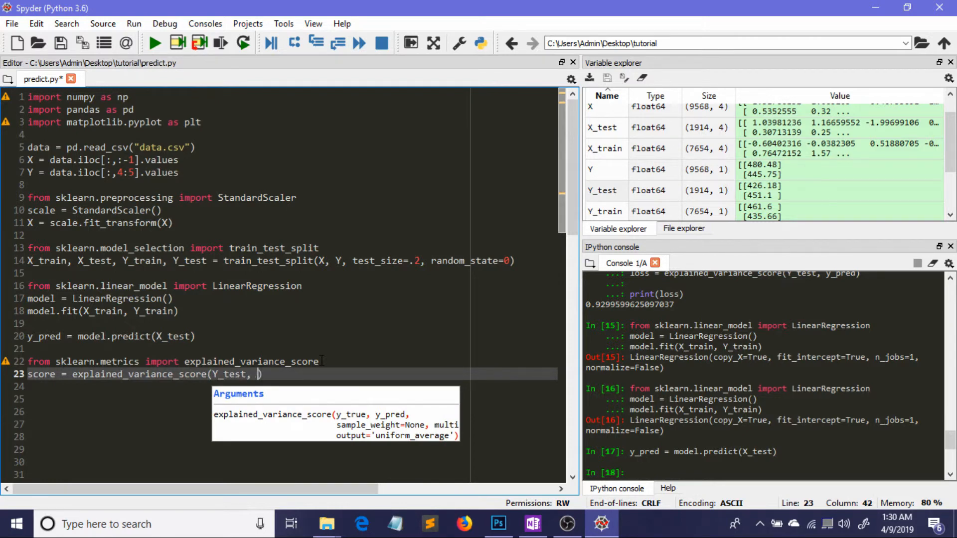
pyautogui.write('y')
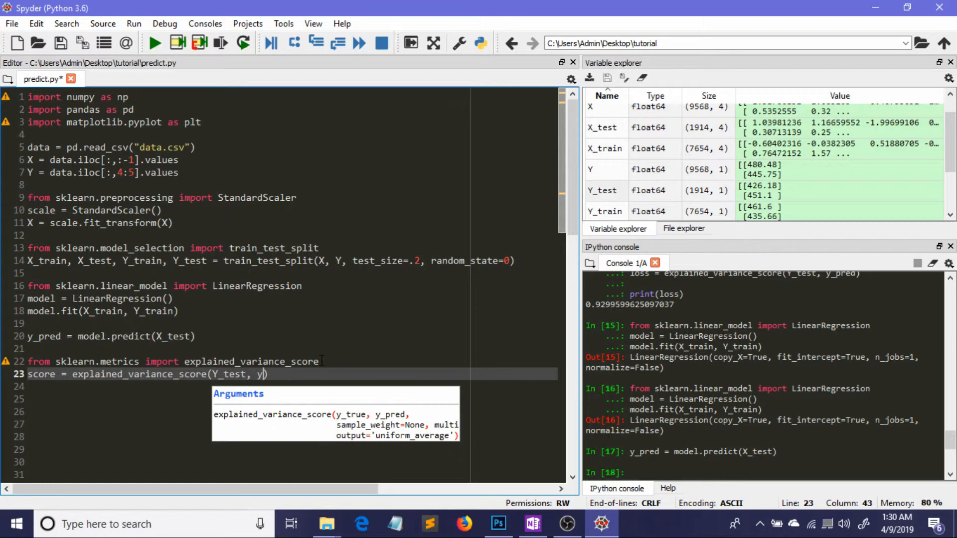
pyautogui.write('_pred')
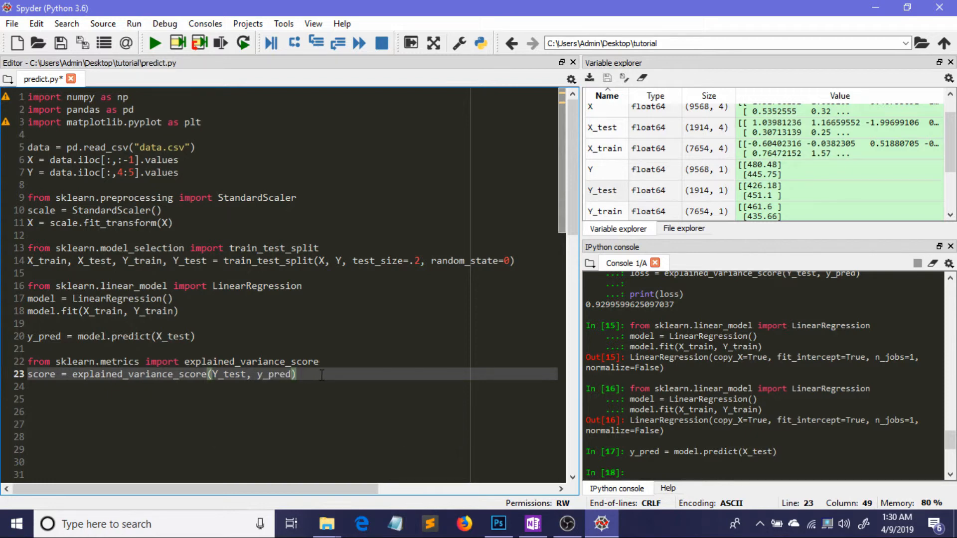
# Step: Run the scoring lines and inspect score, about 0.92996, in Variable explorer
pyautogui.press('f9')
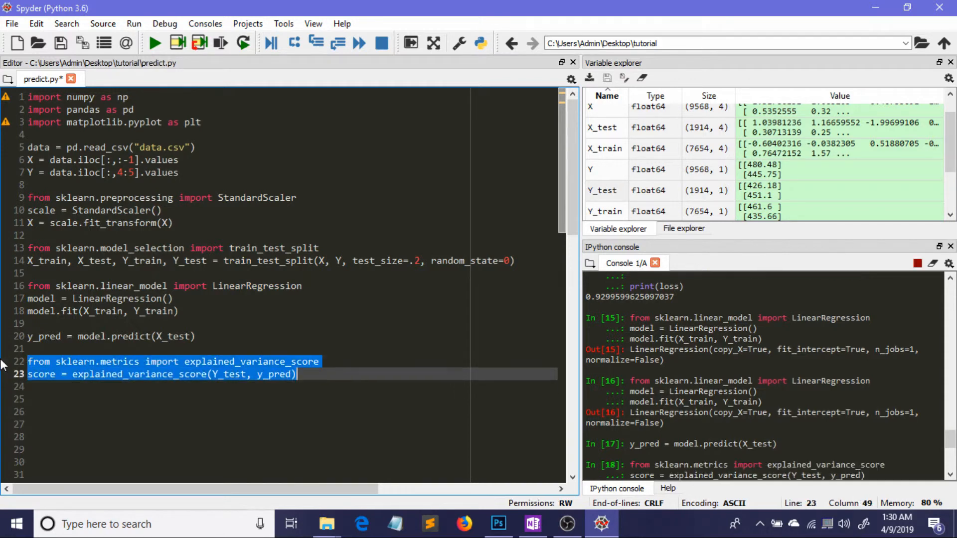
pyautogui.press('f9')
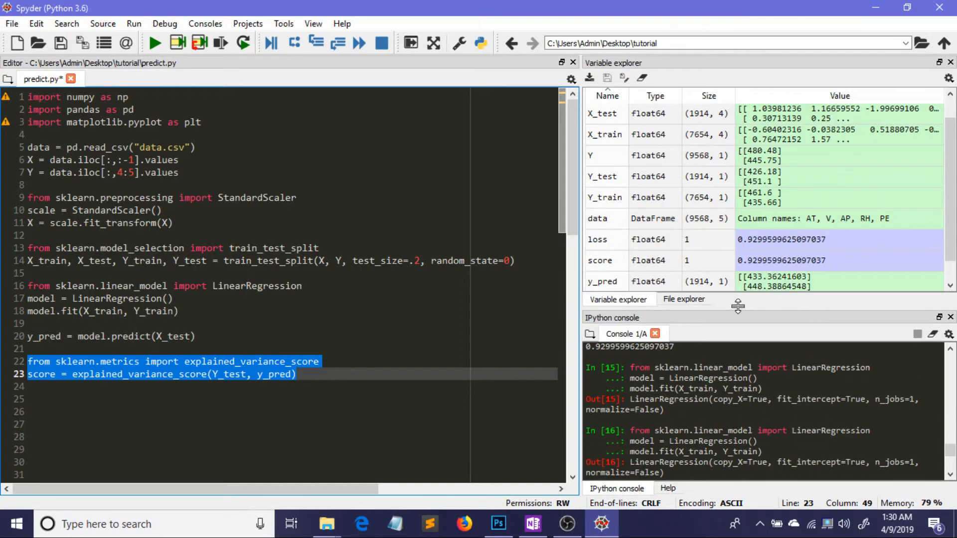
pyautogui.doubleClick(782, 260)
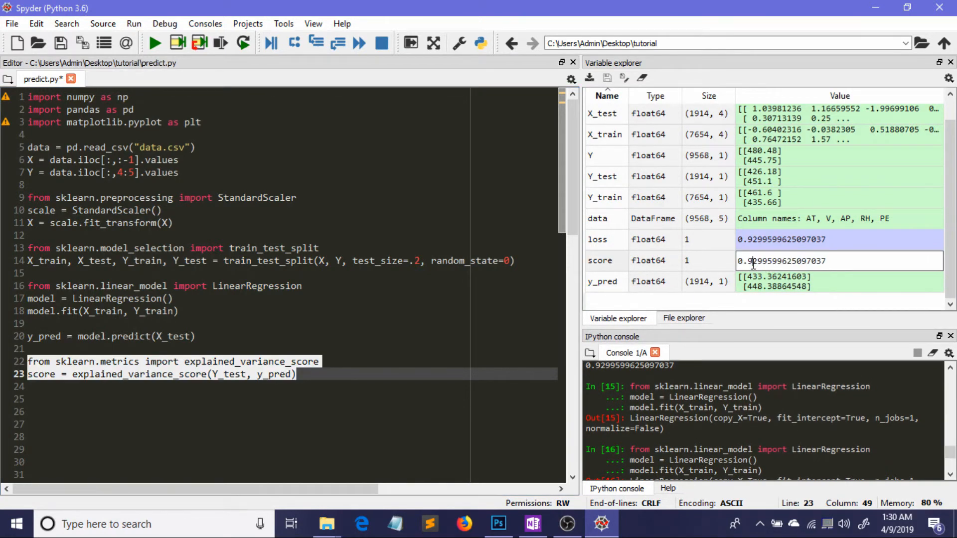
pyautogui.doubleClick(793, 261)
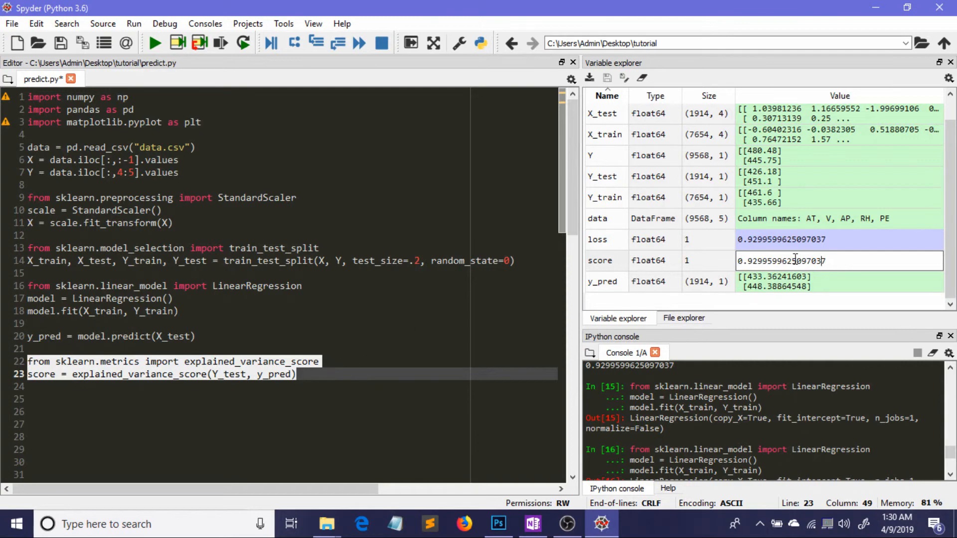
pyautogui.moveTo(746, 292)
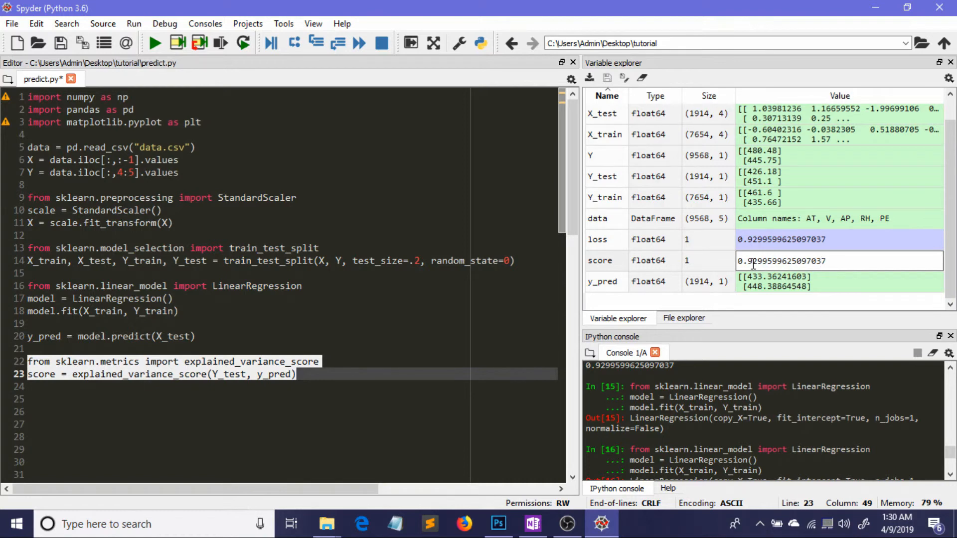
pyautogui.moveTo(420, 374)
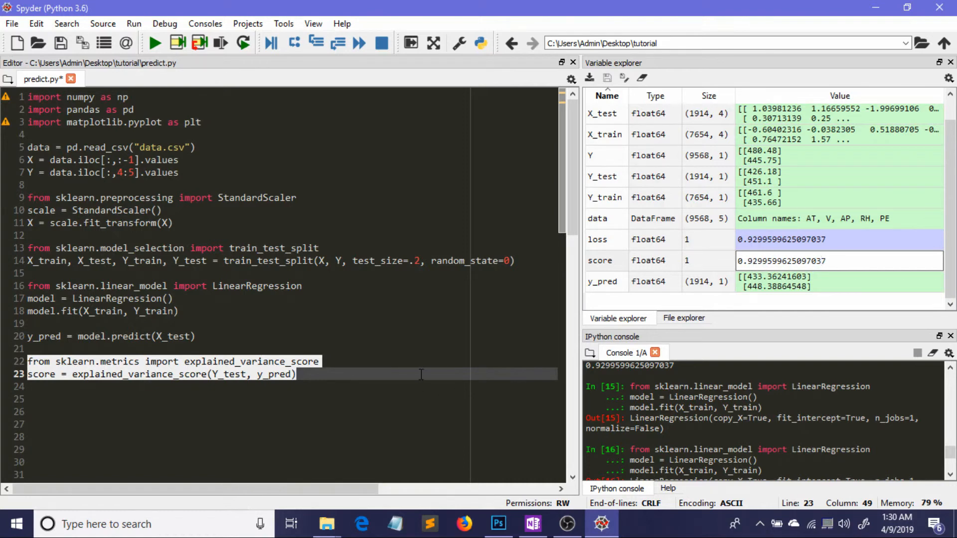